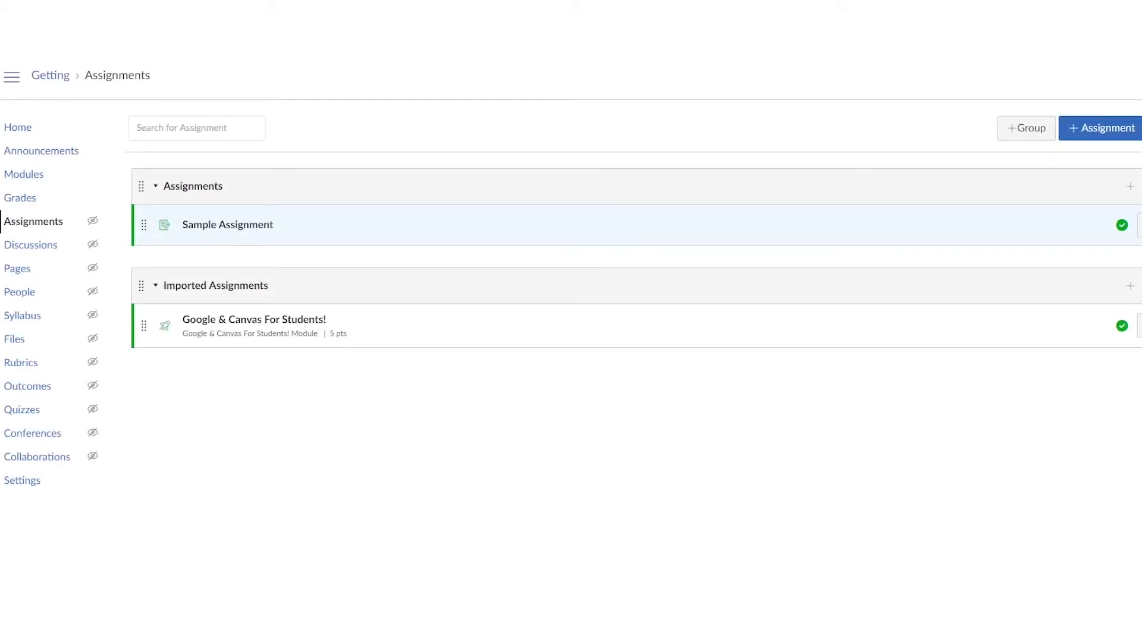
pyautogui.moveTo(426, 515)
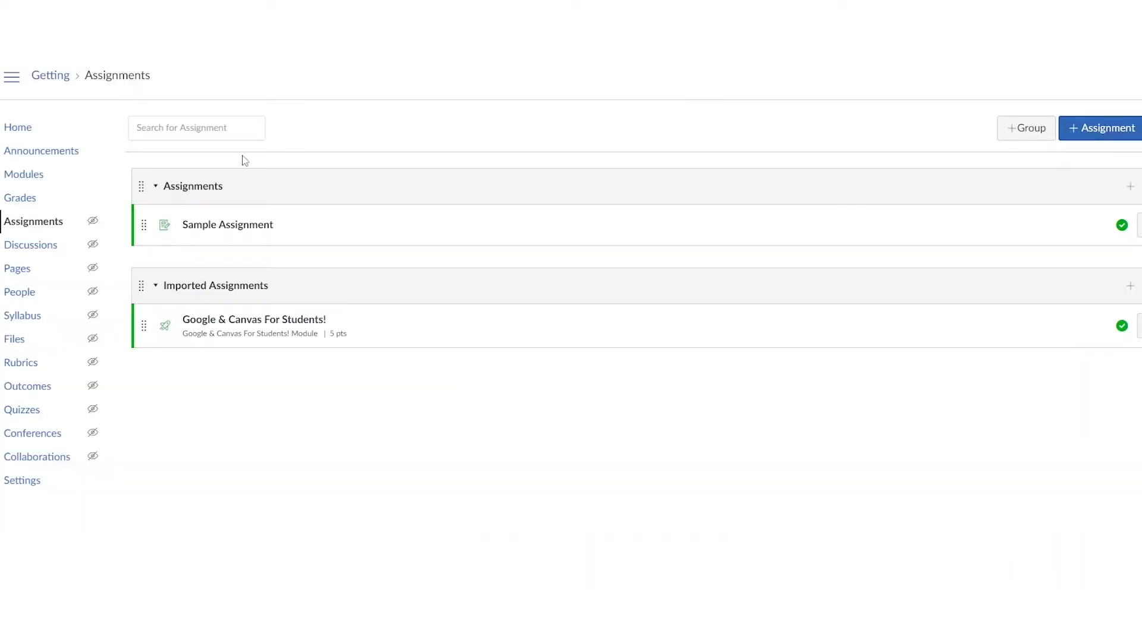
pyautogui.moveTo(92, 221)
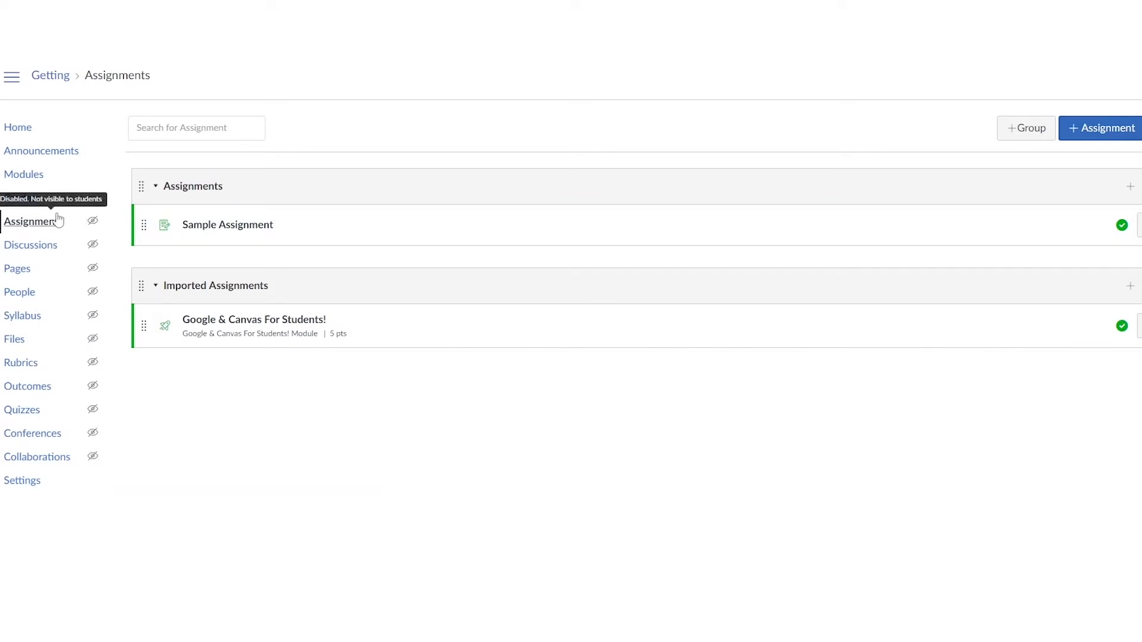
pyautogui.moveTo(1084, 123)
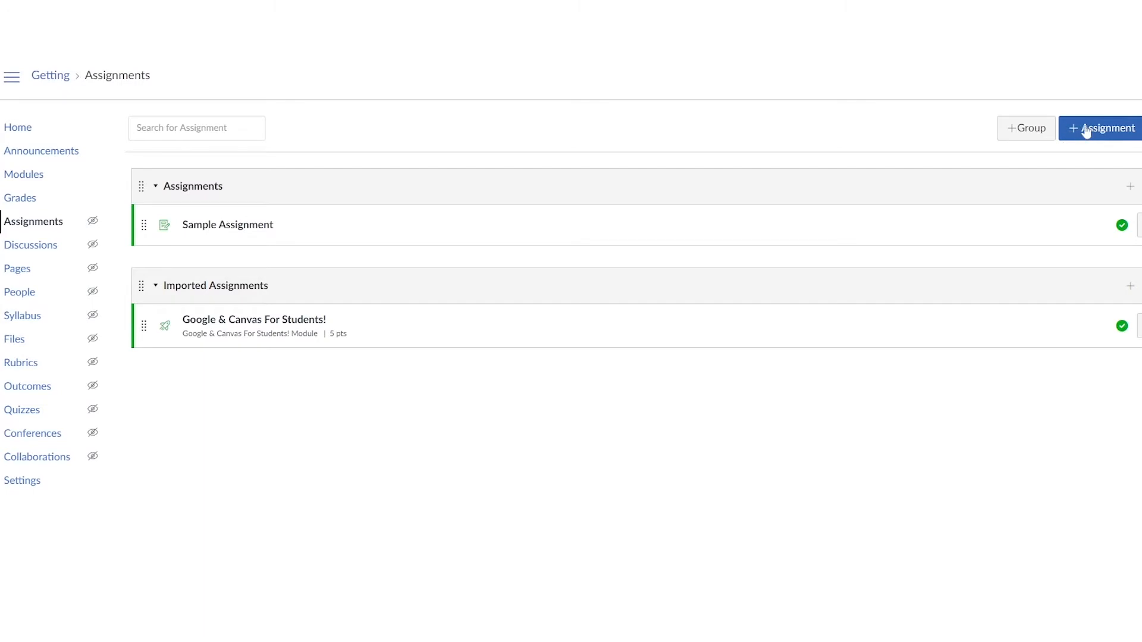
pyautogui.moveTo(734, 195)
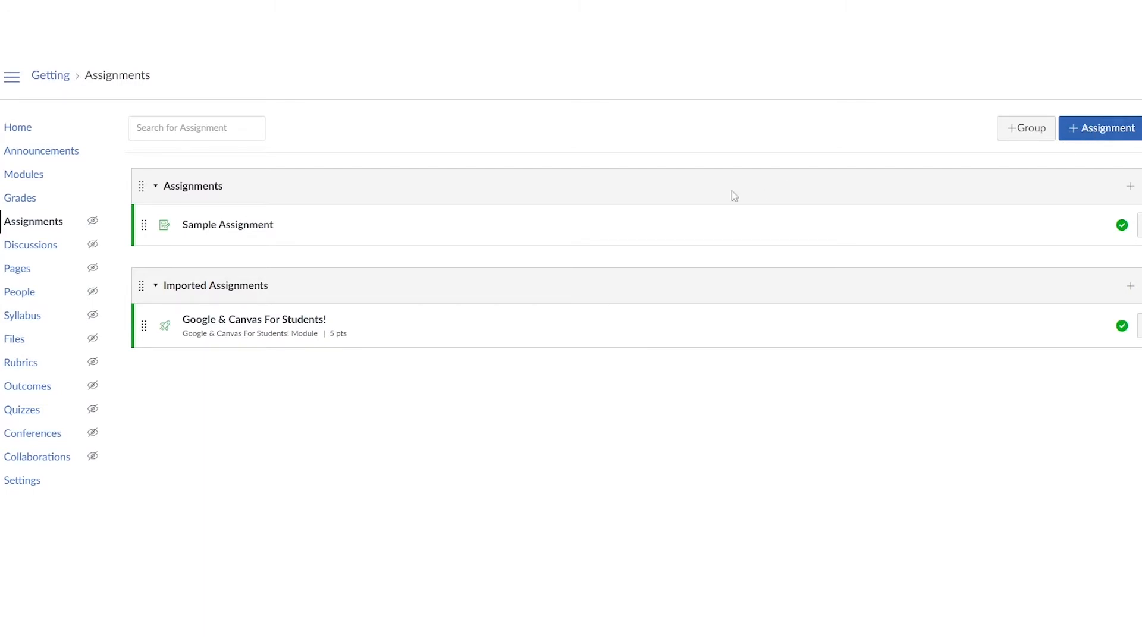
pyautogui.moveTo(399, 245)
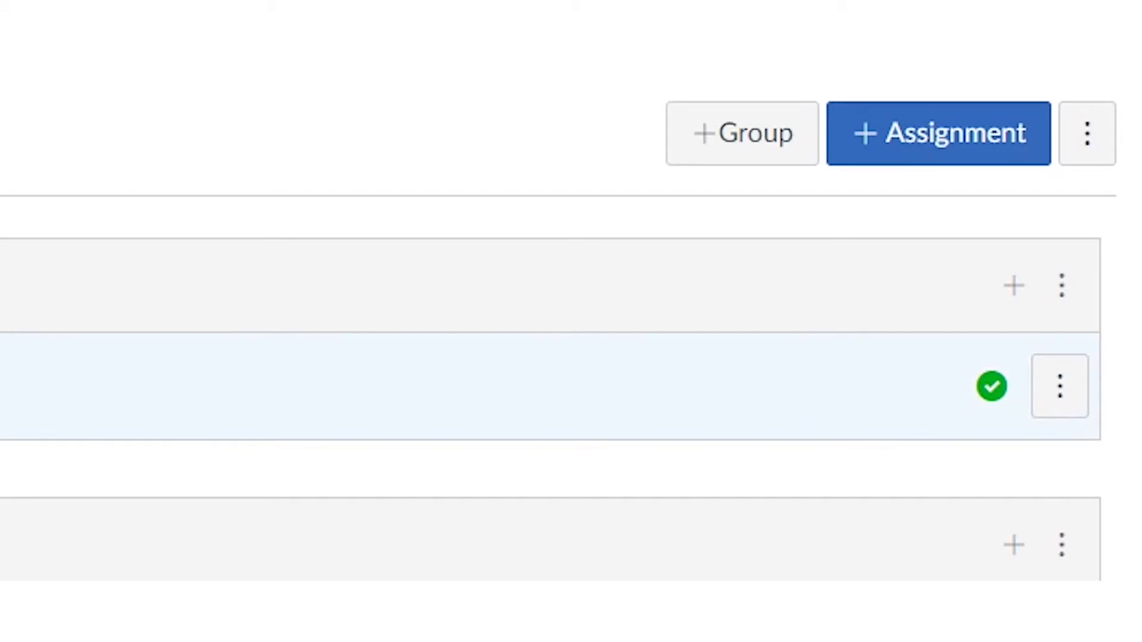
# Create a new empty assignment group named 'Essay' and save it
pyautogui.click(741, 133)
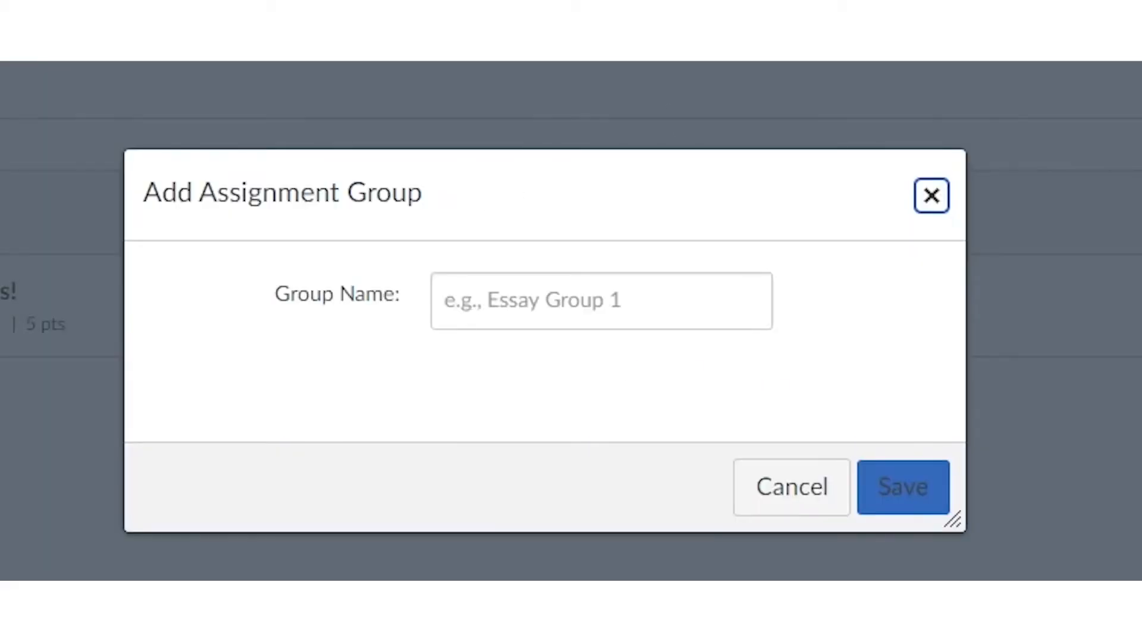
pyautogui.write('Essay')
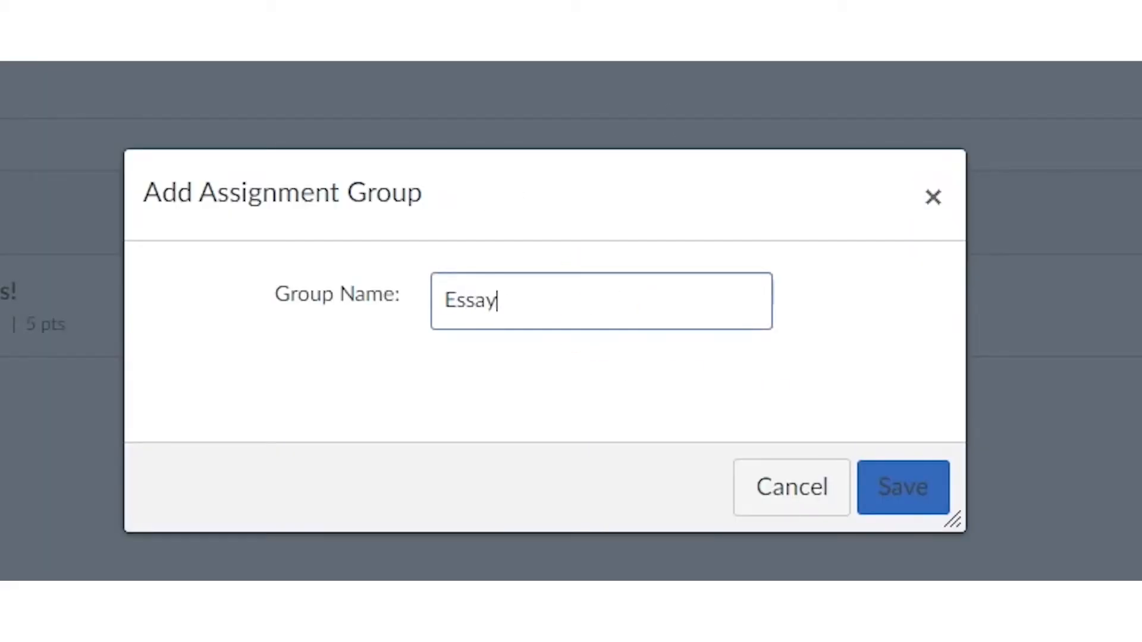
pyautogui.click(903, 488)
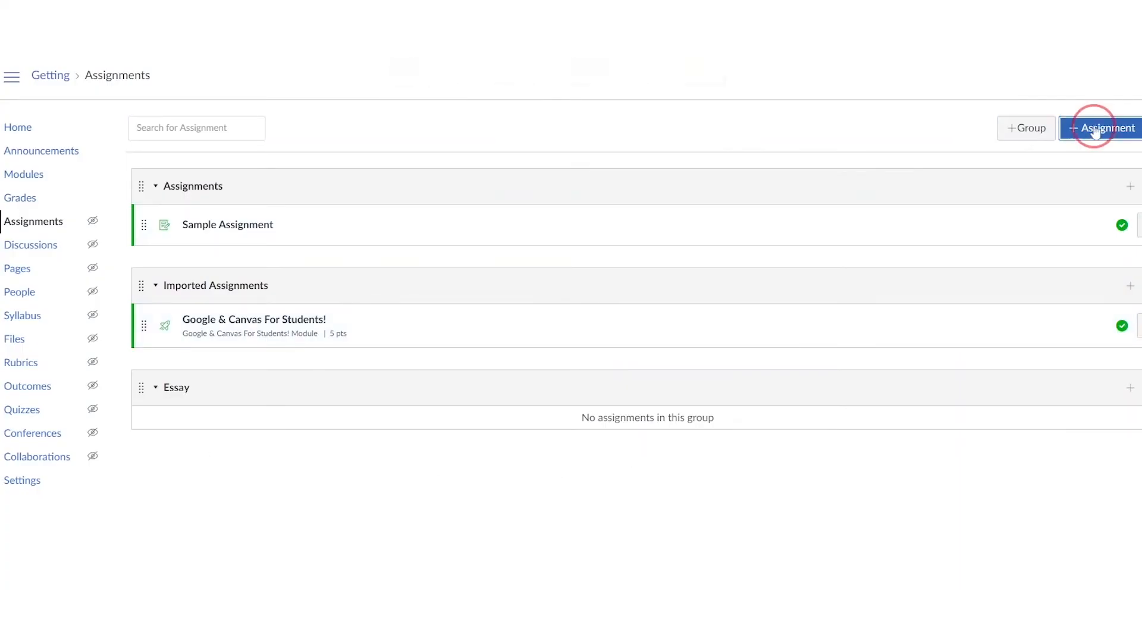
# Start a new assignment and name it 'Sample Assignment'
pyautogui.click(1106, 129)
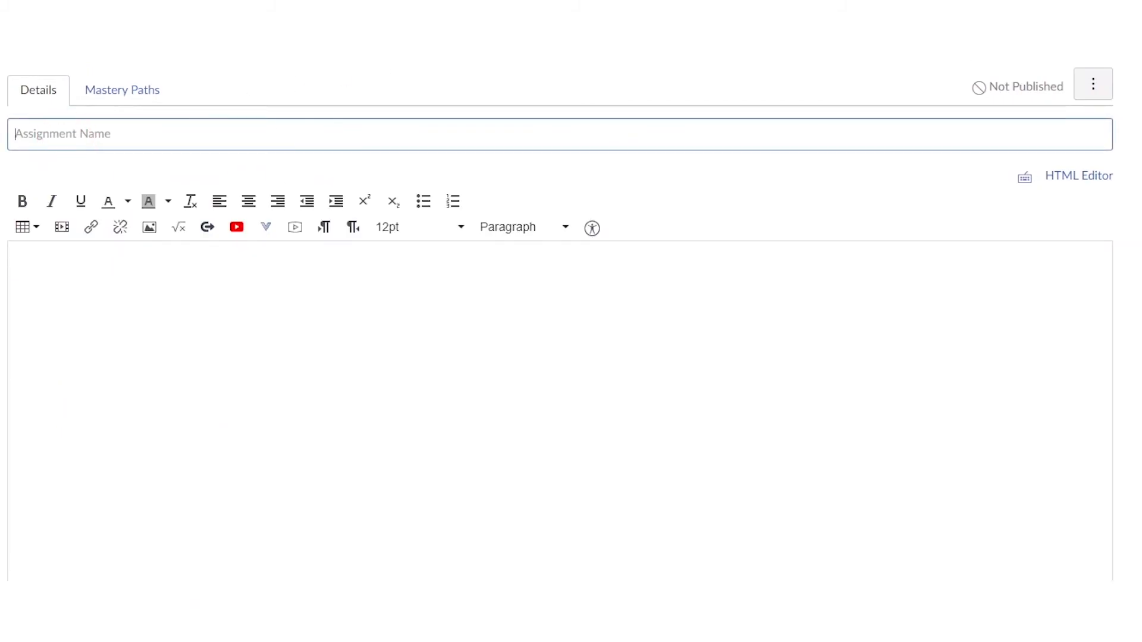
pyautogui.write('Sam')
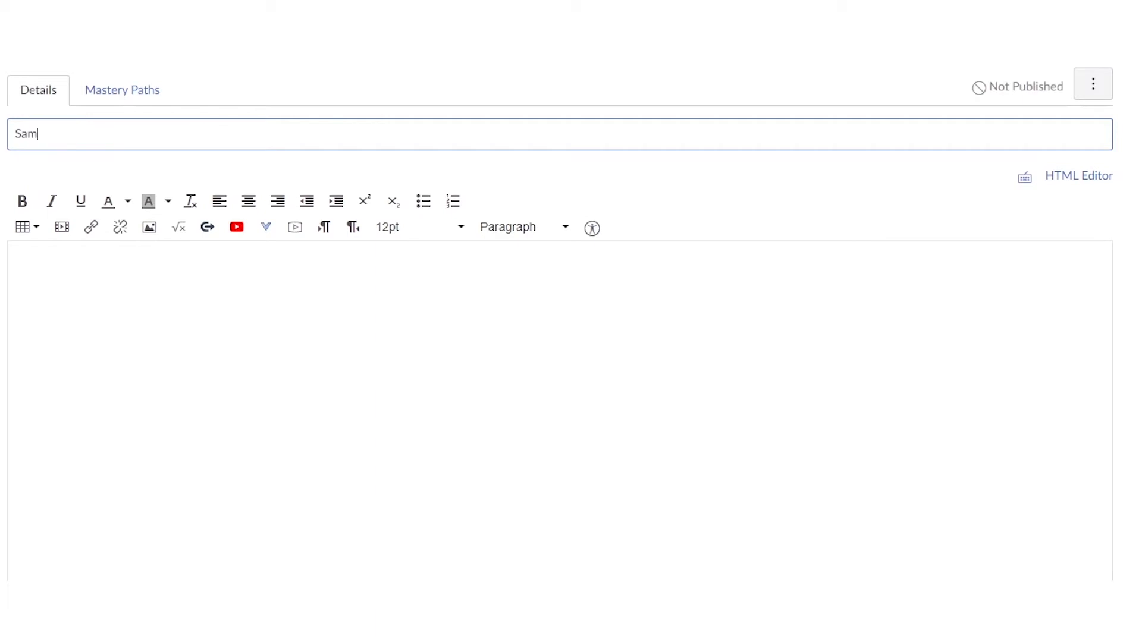
pyautogui.write('ple Assi')
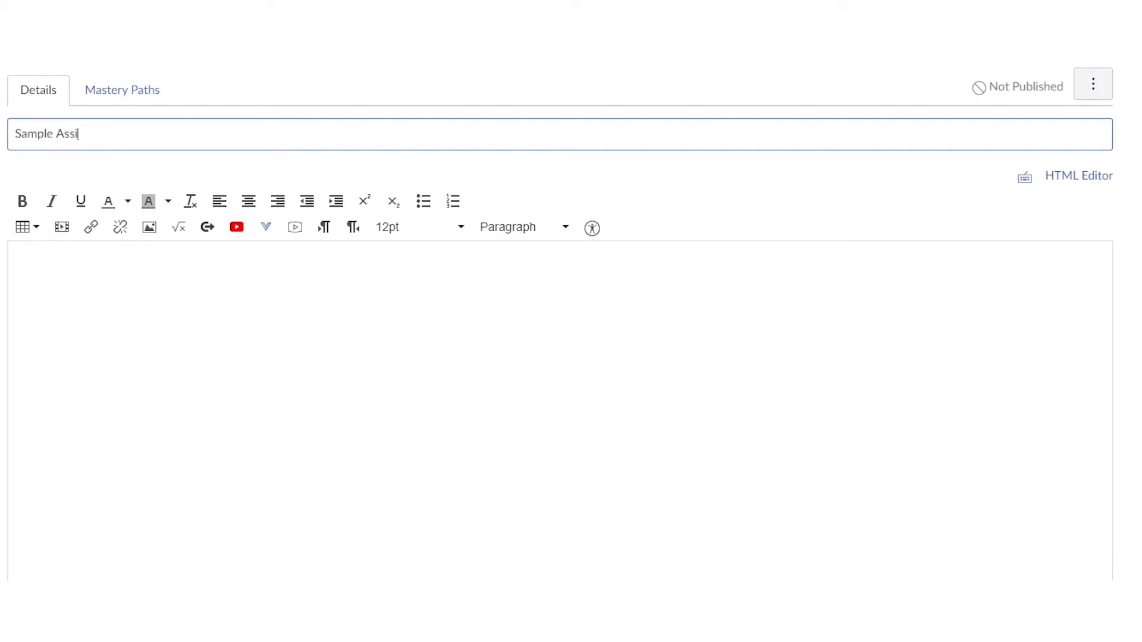
pyautogui.write('gnment')
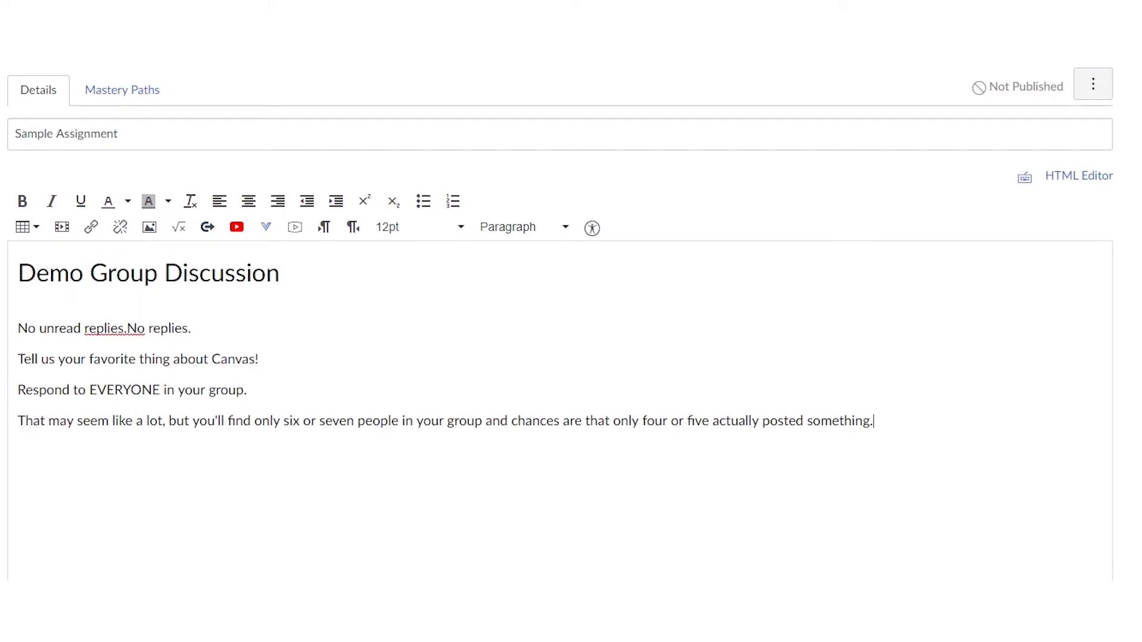
# Make the assignment worth 10 points and assign it to the Essay group
pyautogui.scroll(-3)
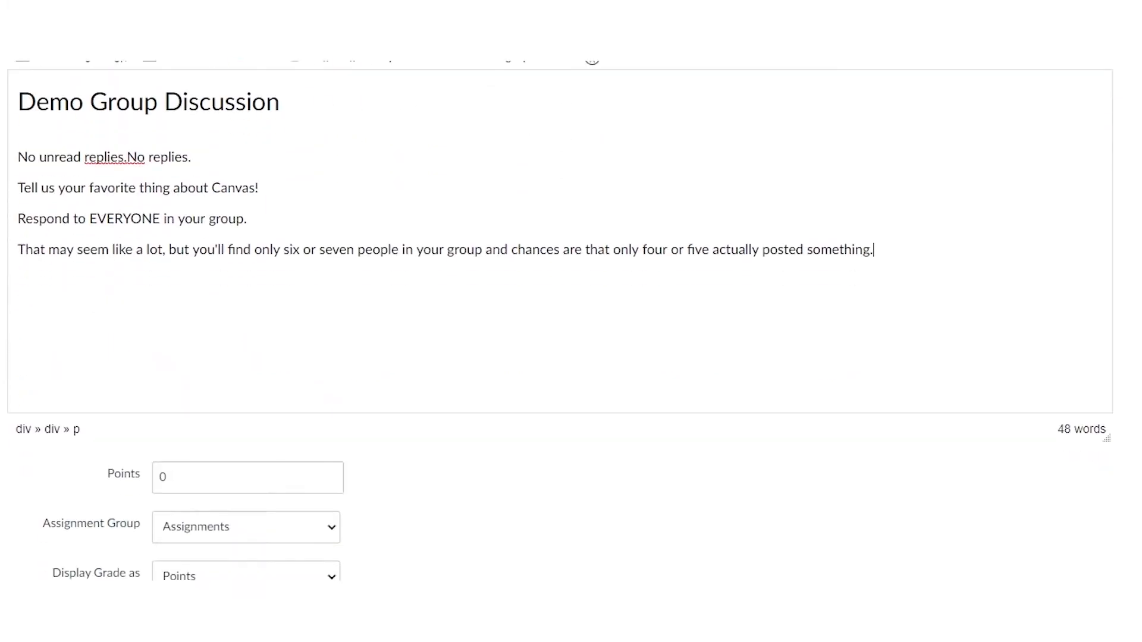
pyautogui.scroll(-3)
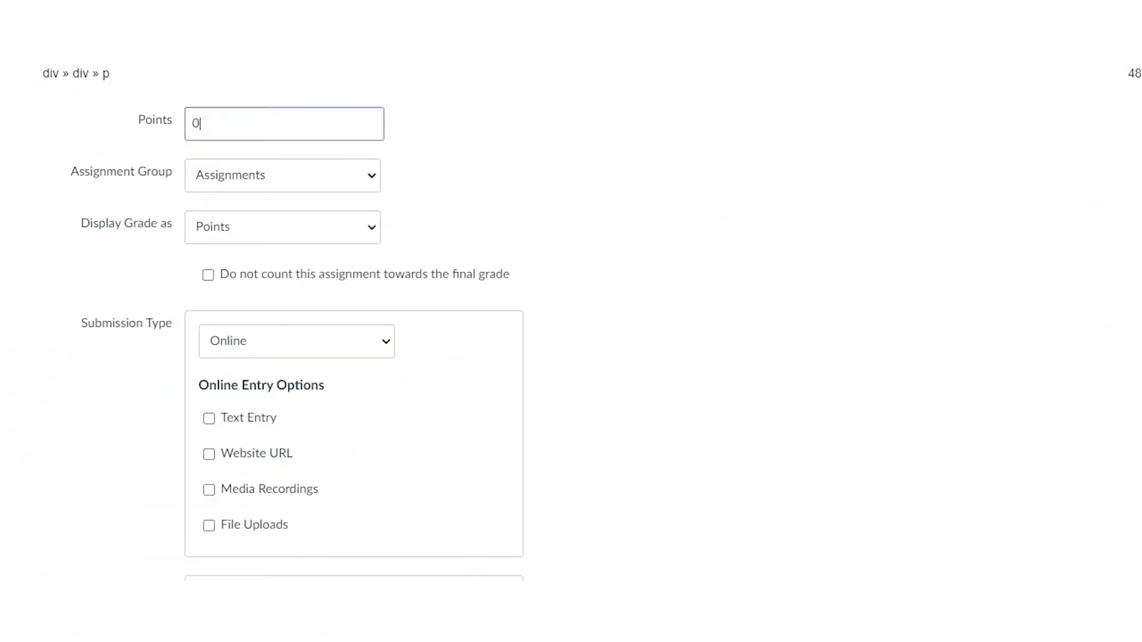
pyautogui.write('10')
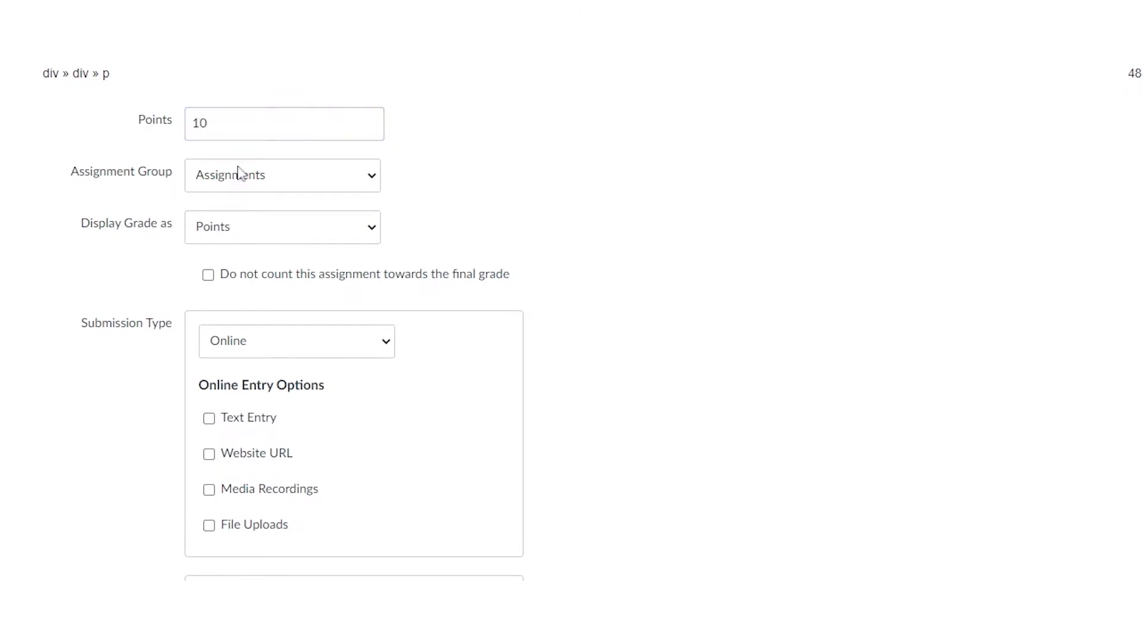
pyautogui.moveTo(242, 201)
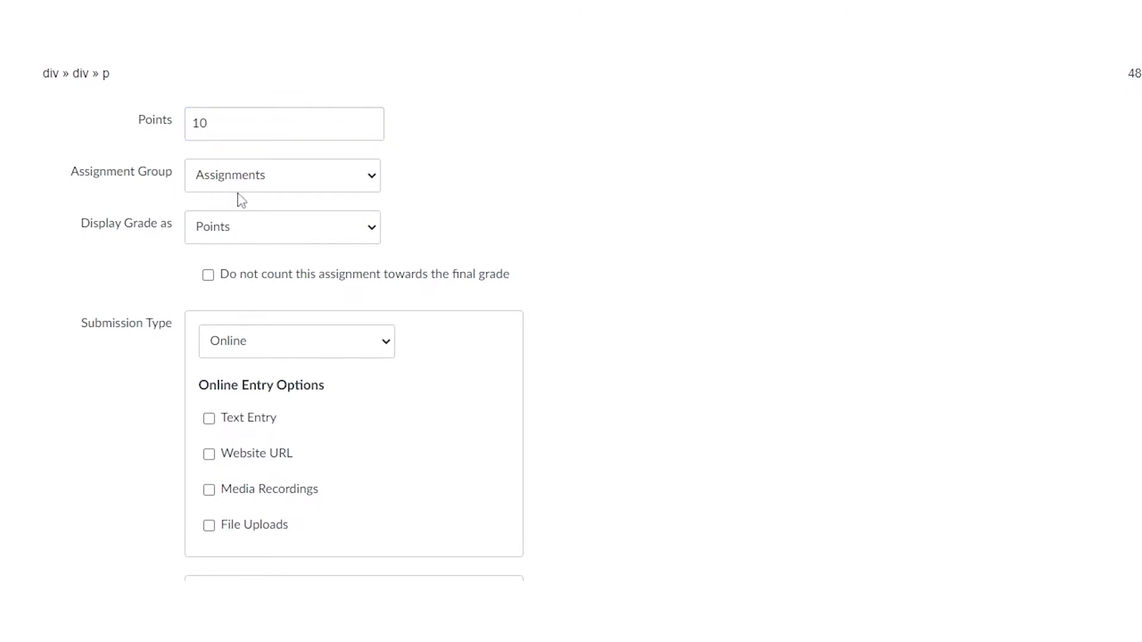
pyautogui.click(283, 175)
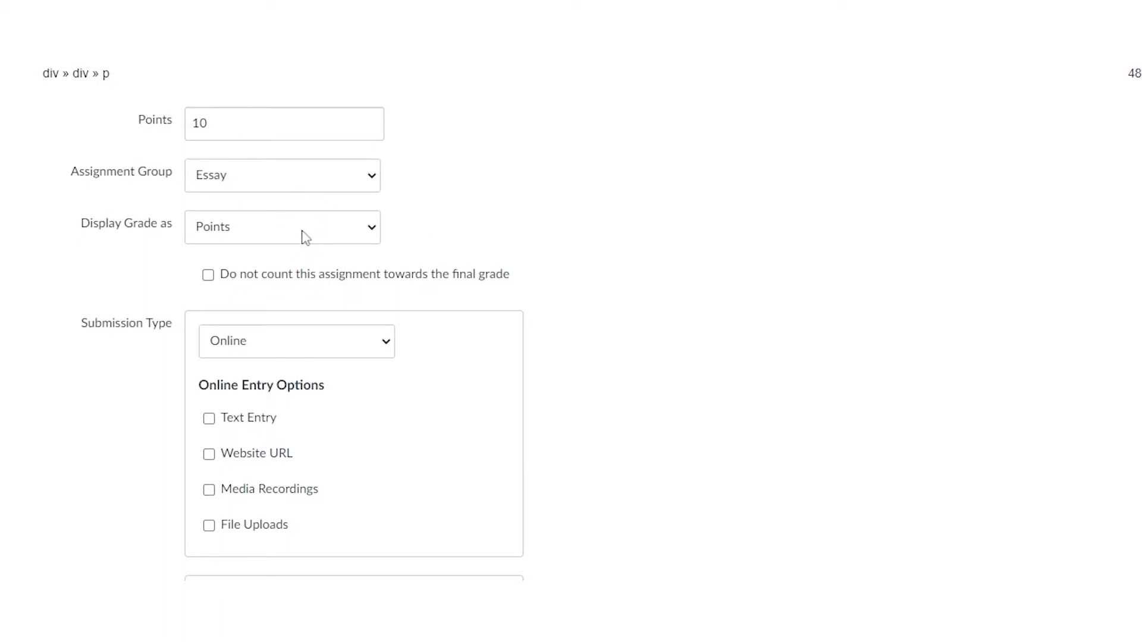
pyautogui.moveTo(299, 252)
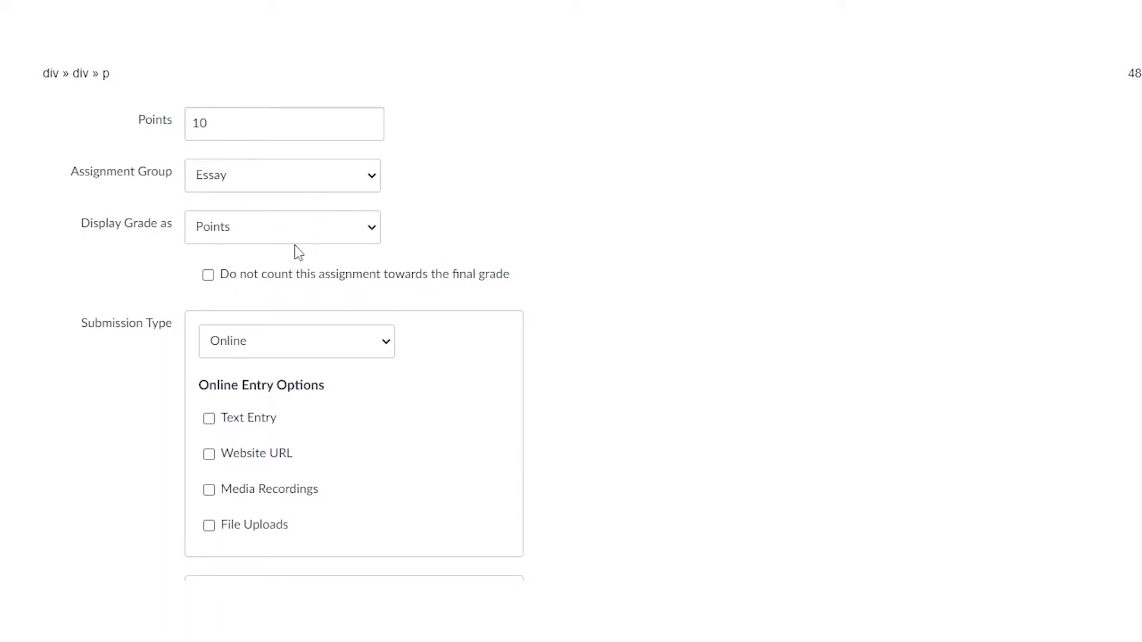
pyautogui.moveTo(297, 252)
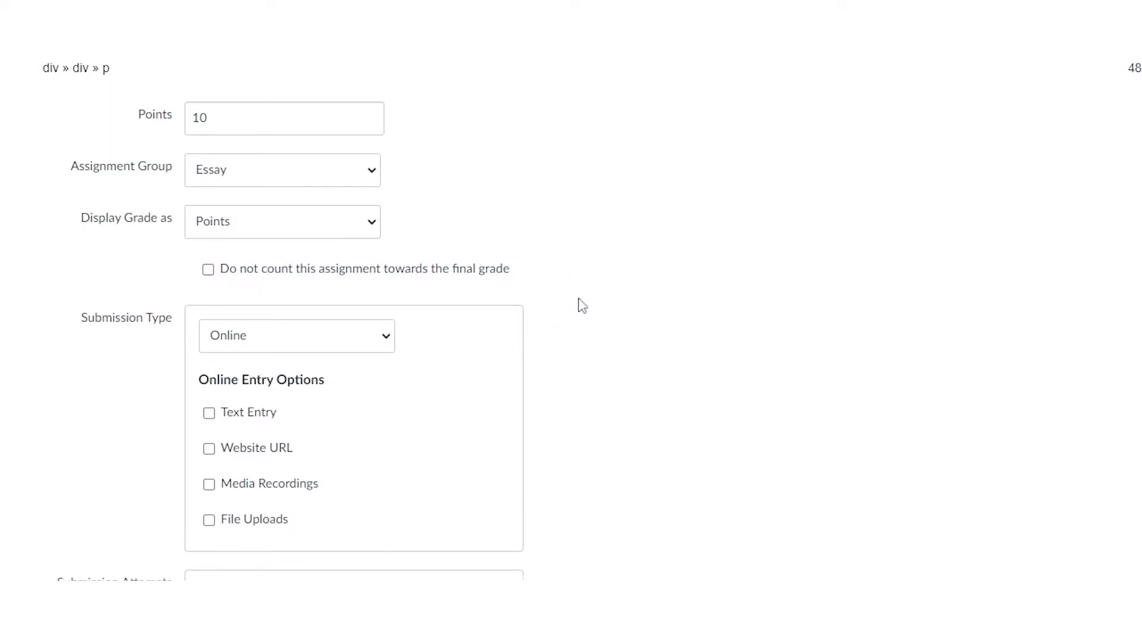
pyautogui.scroll(-3)
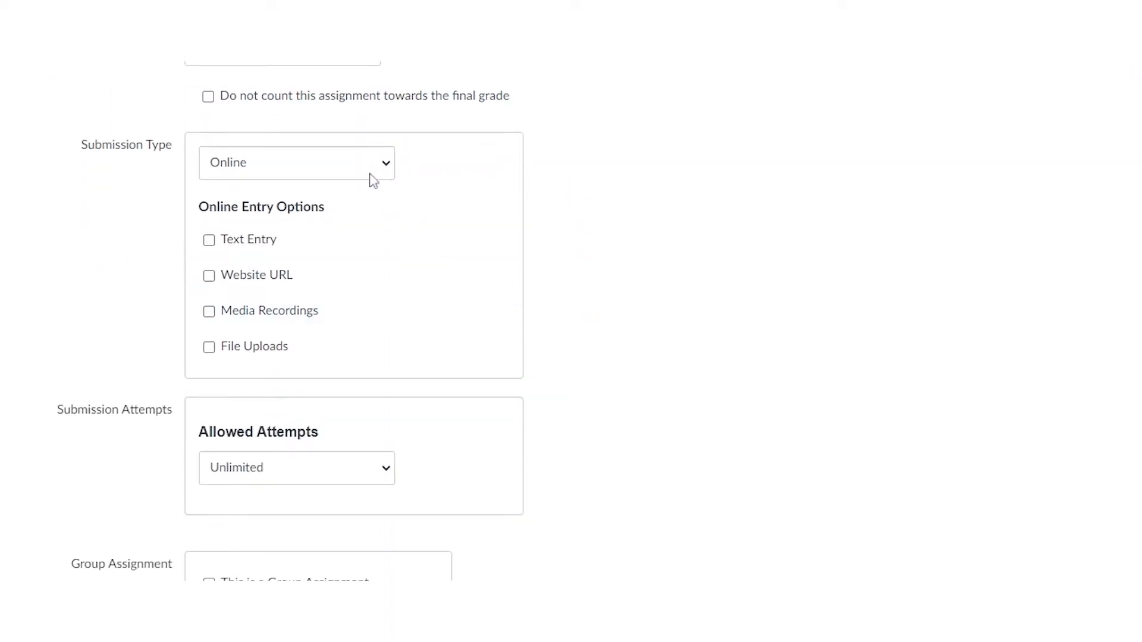
pyautogui.moveTo(346, 188)
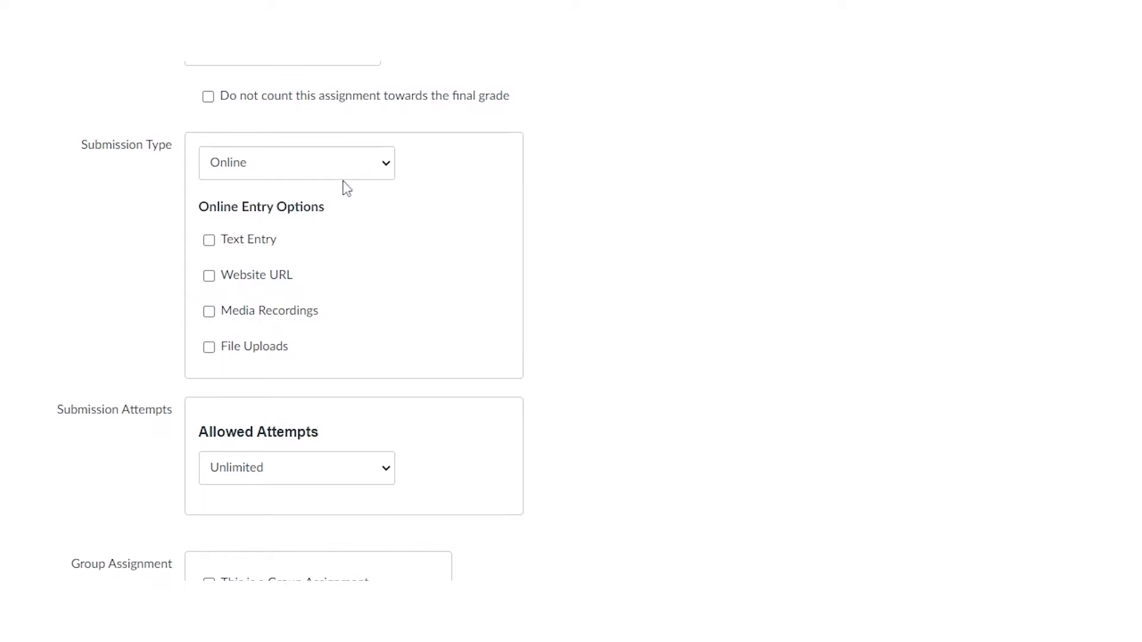
pyautogui.moveTo(346, 188)
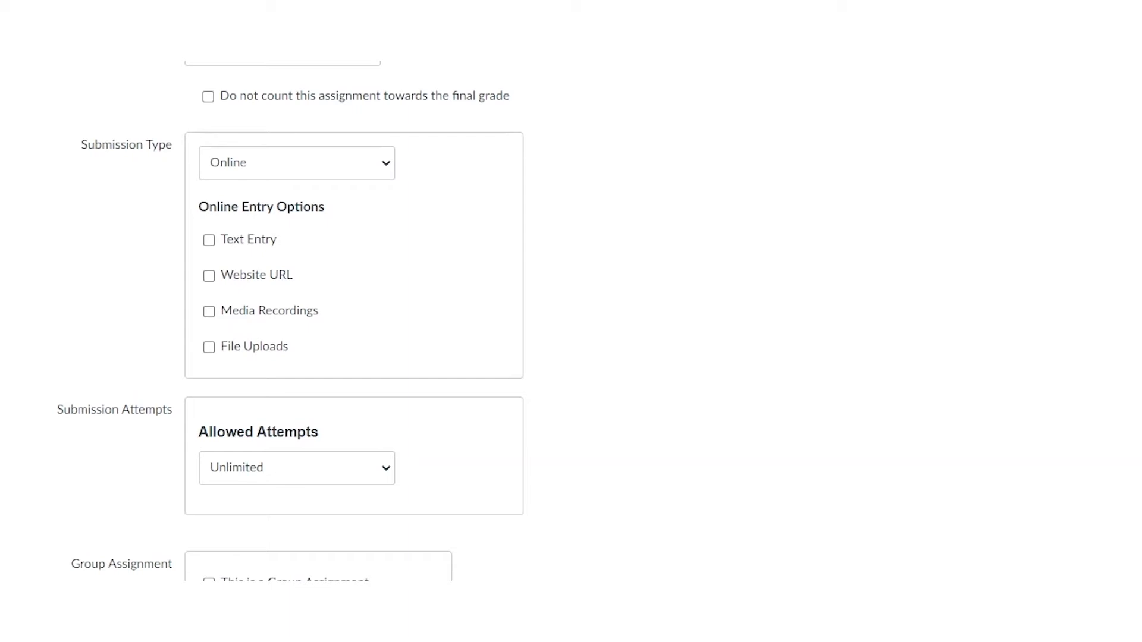
pyautogui.moveTo(296, 252)
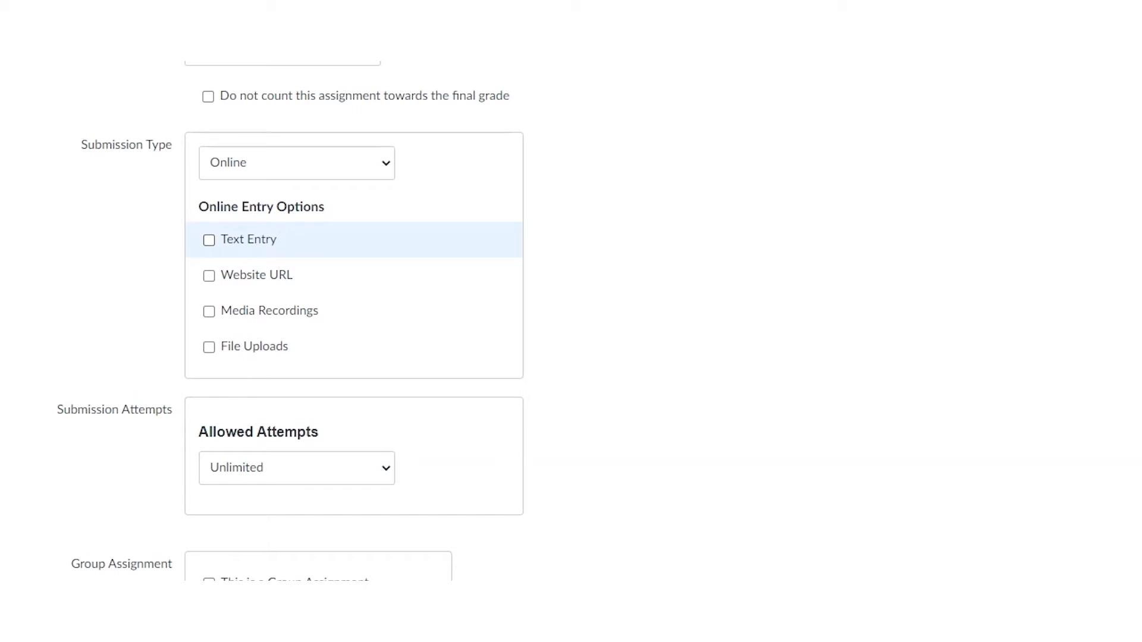
# Toggle the Text Entry, Website URL and Media Recordings online entry options
pyautogui.scroll(3)
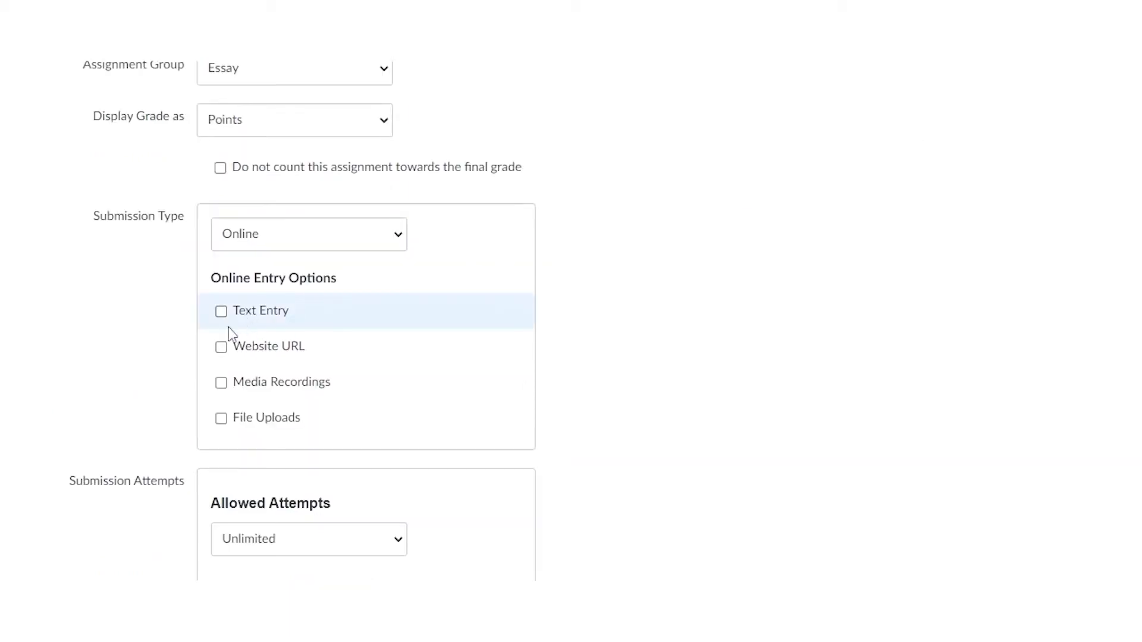
pyautogui.moveTo(227, 322)
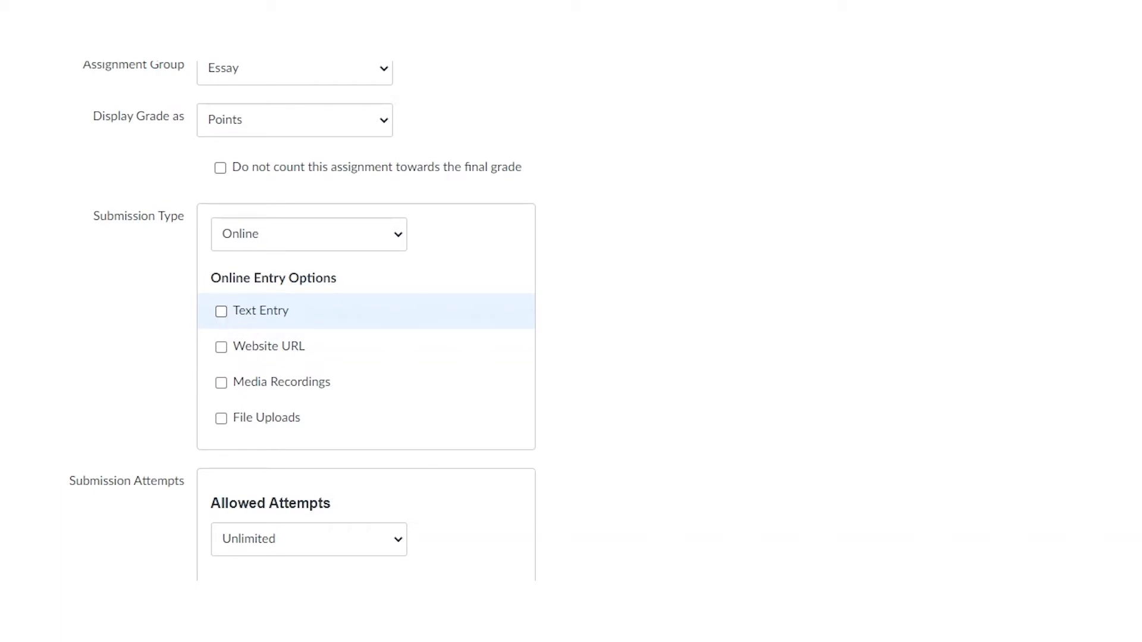
pyautogui.click(221, 310)
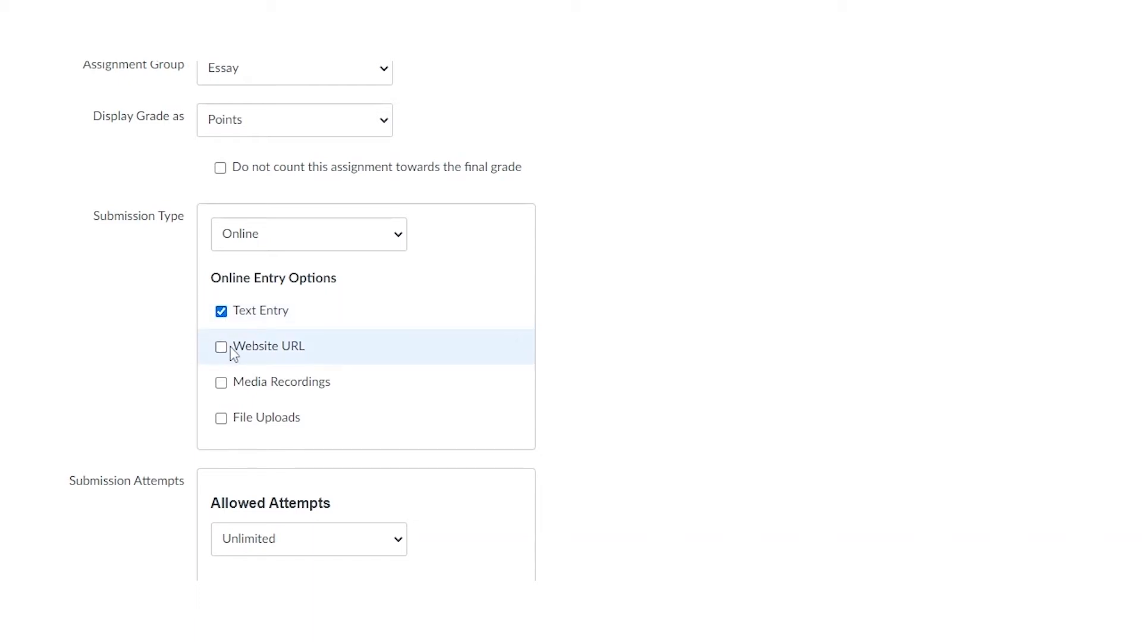
pyautogui.click(221, 346)
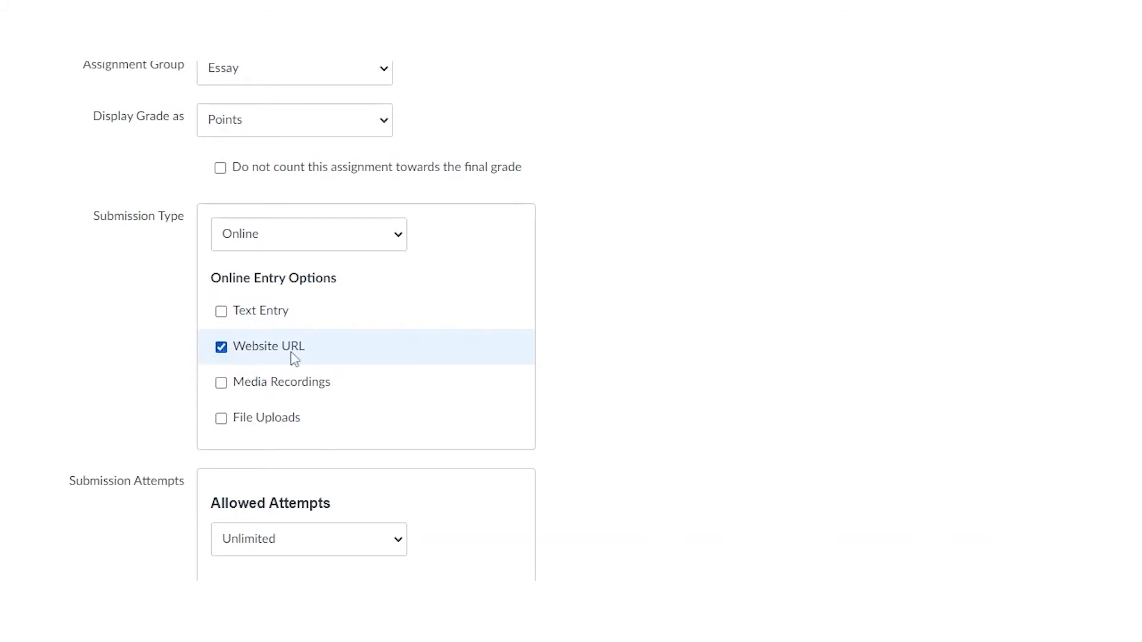
pyautogui.moveTo(339, 358)
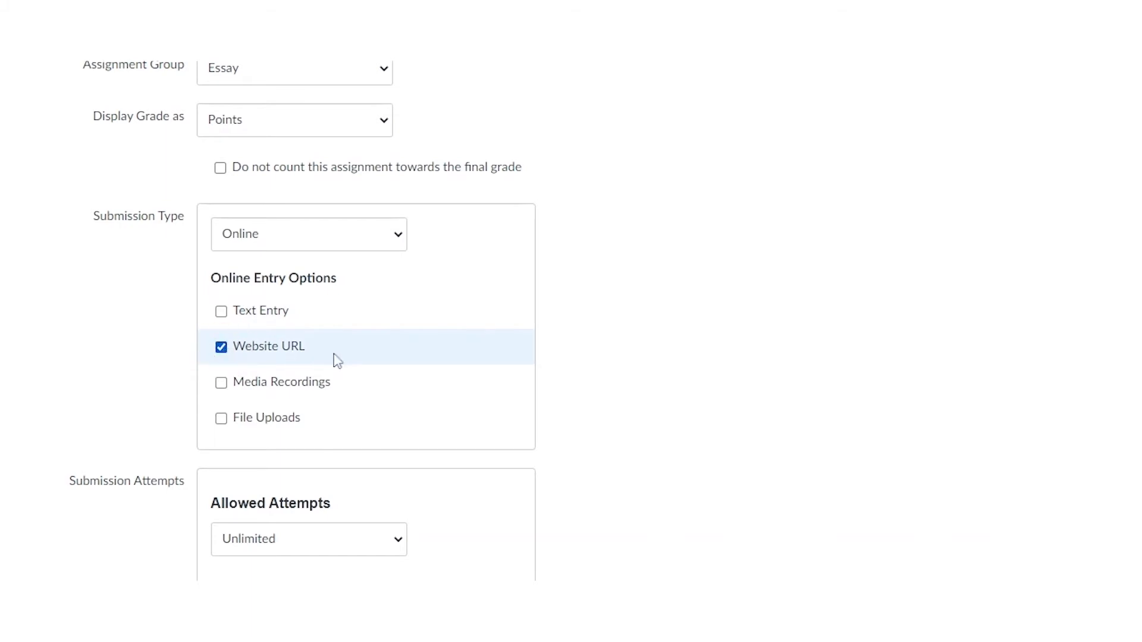
pyautogui.click(221, 381)
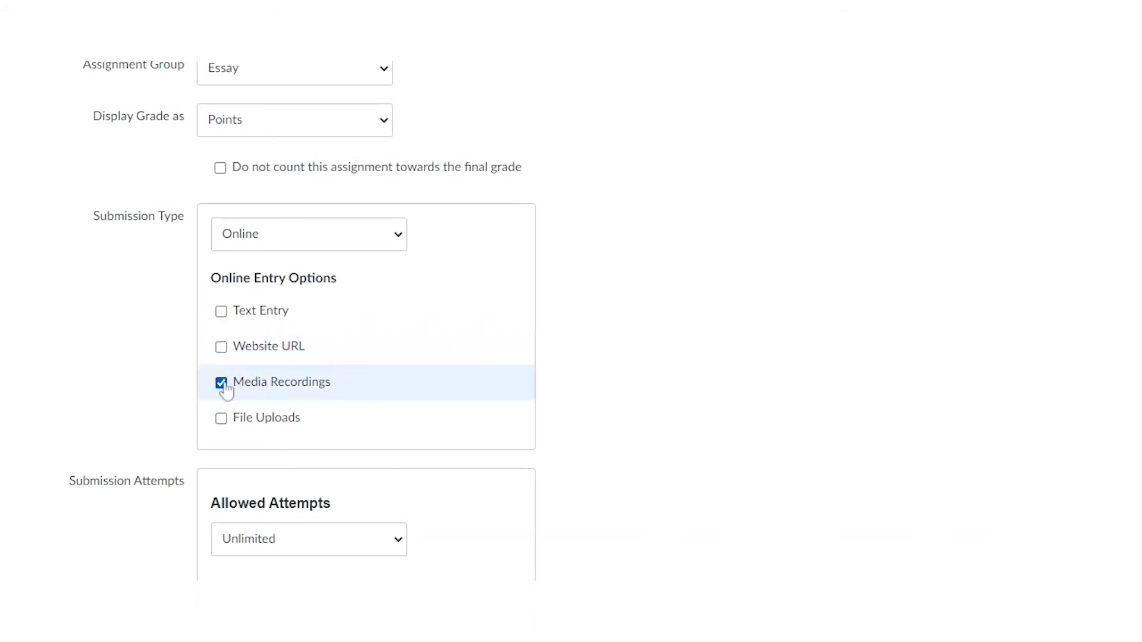
pyautogui.moveTo(378, 385)
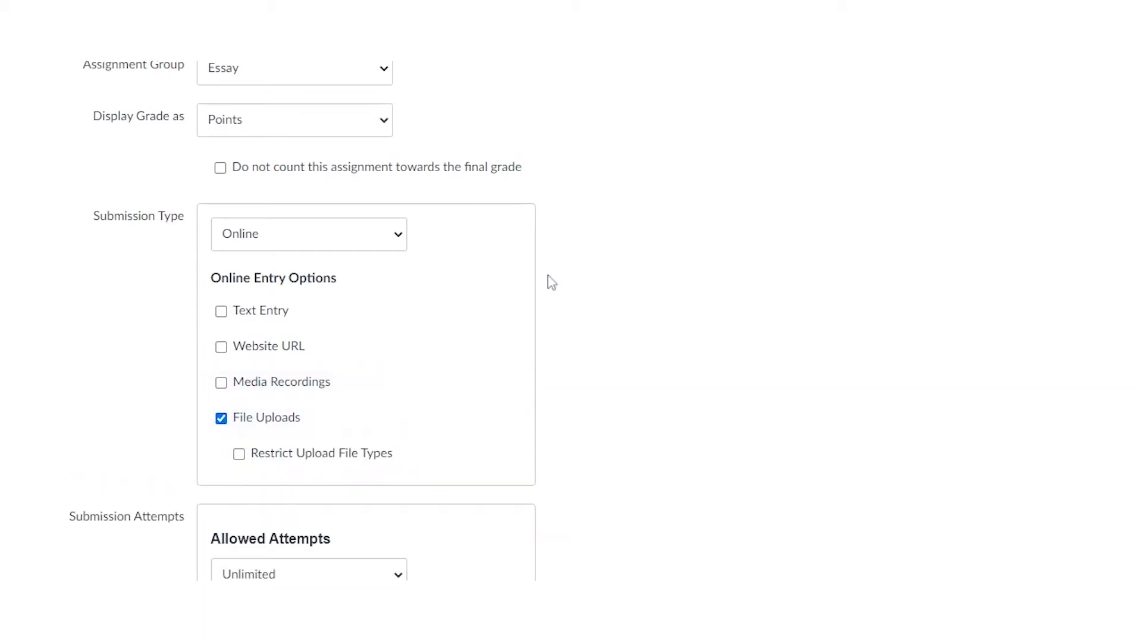
pyautogui.moveTo(643, 414)
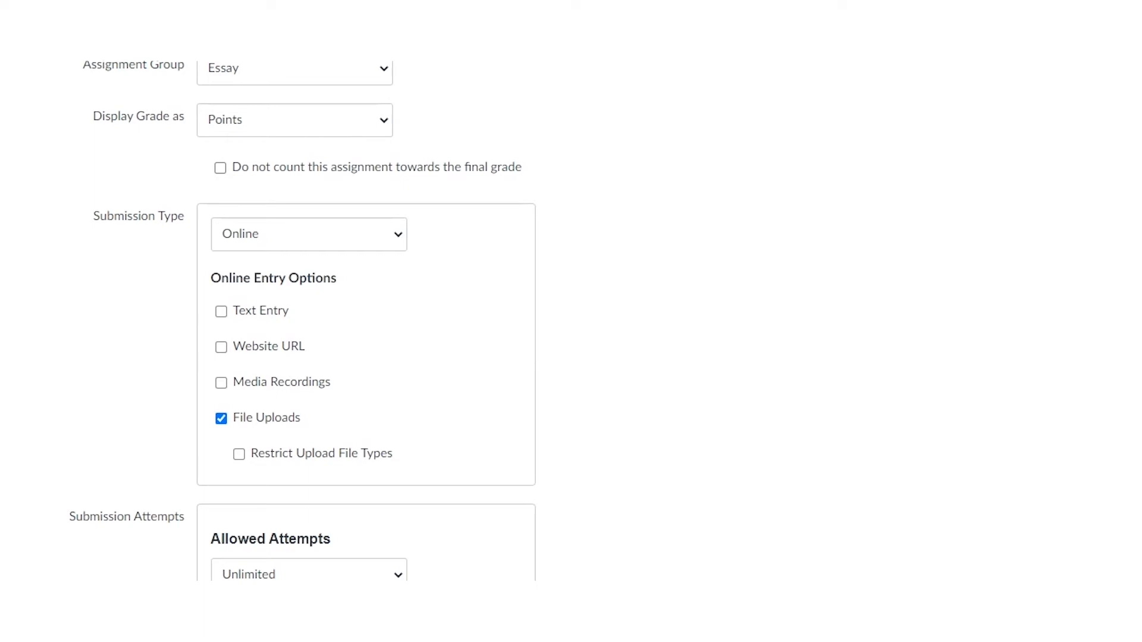
pyautogui.moveTo(262, 453)
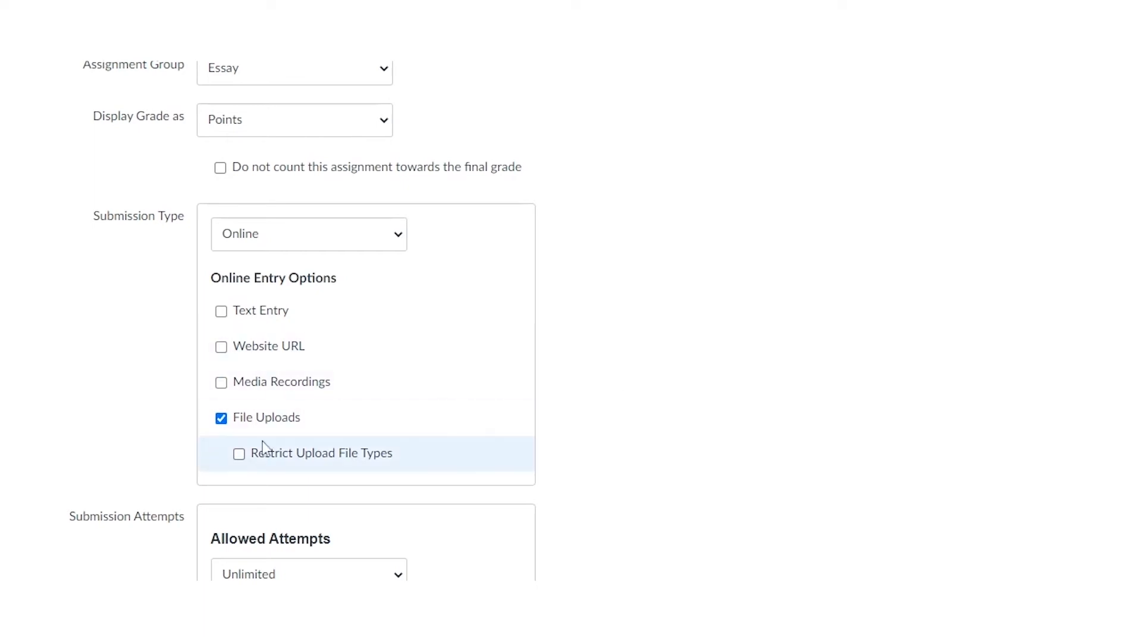
# Restrict upload file types to the extensions '.pdf, .doc, .docx'
pyautogui.click(238, 453)
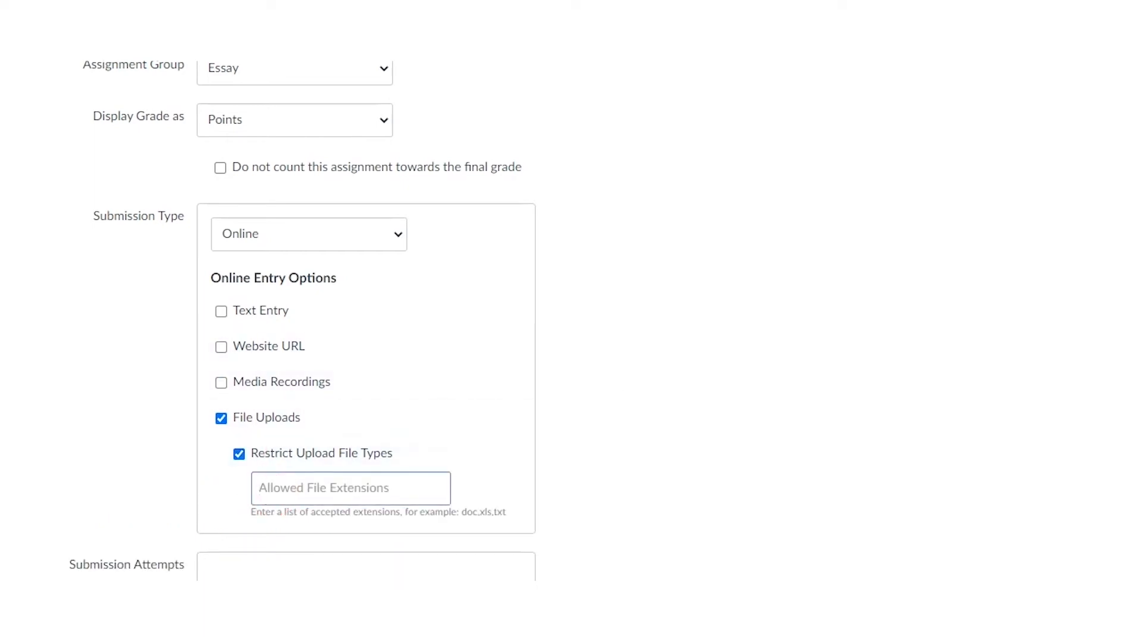
pyautogui.write('.')
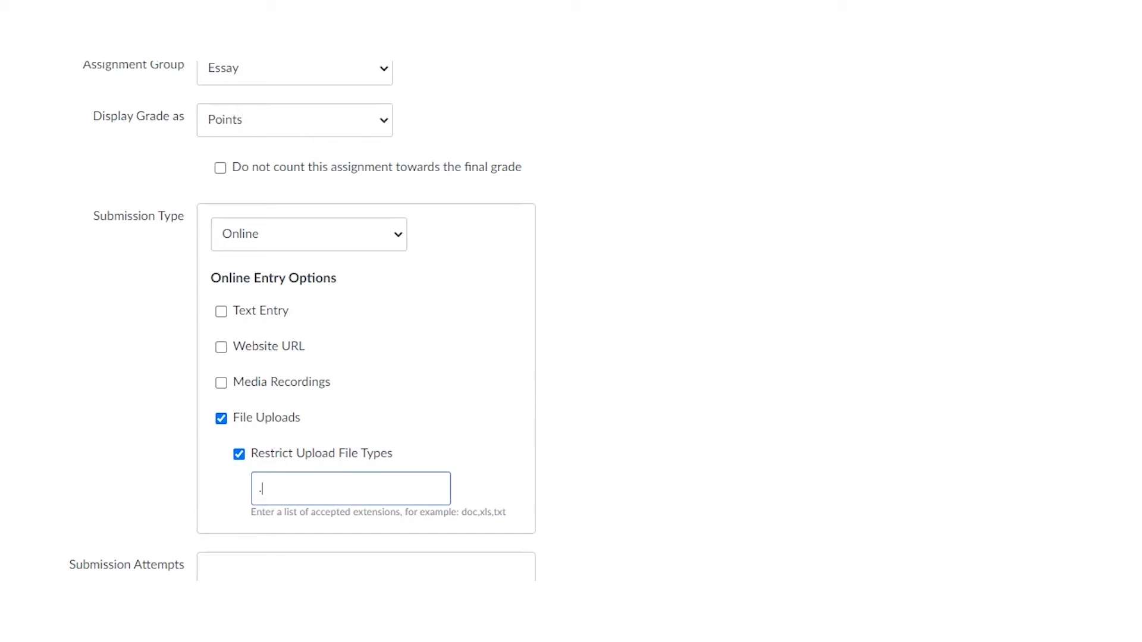
pyautogui.write('pdf')
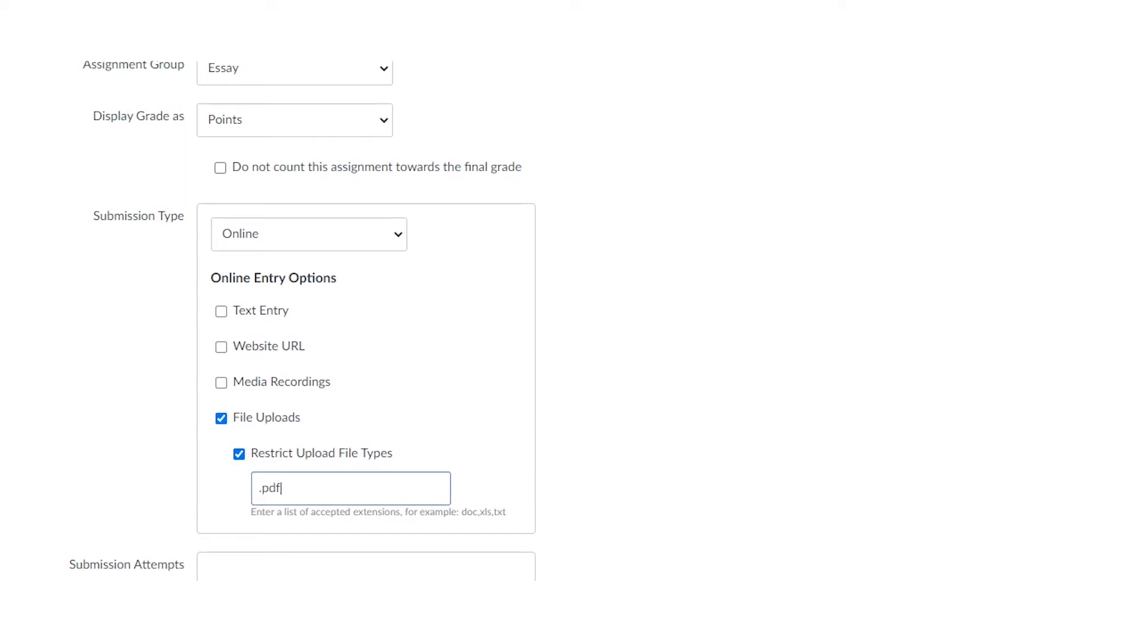
pyautogui.write(',')
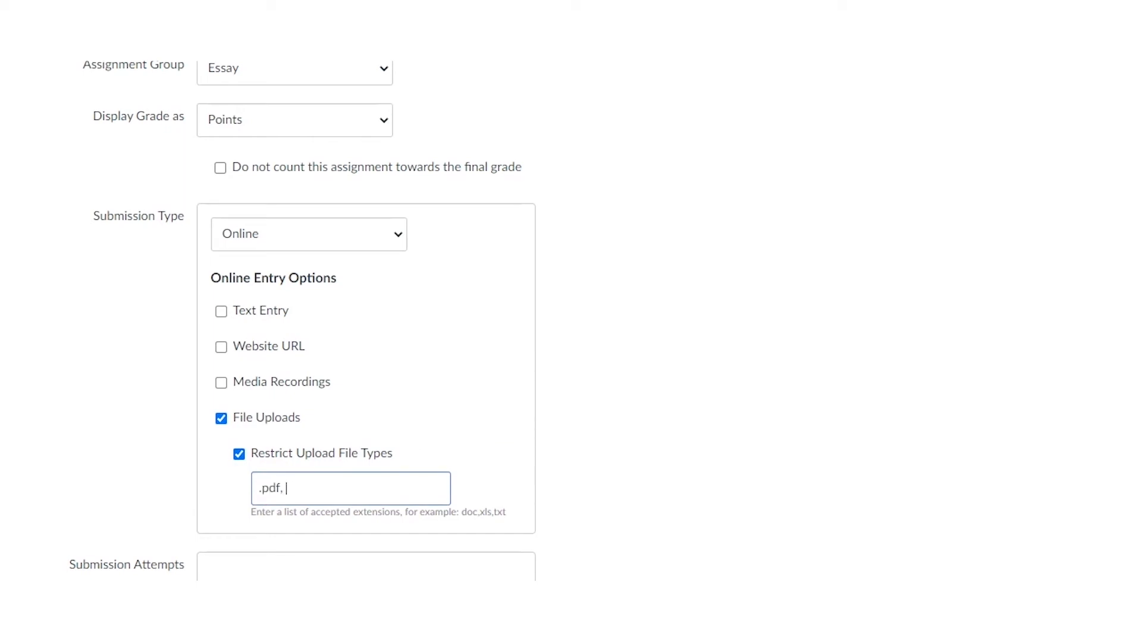
pyautogui.write('.do')
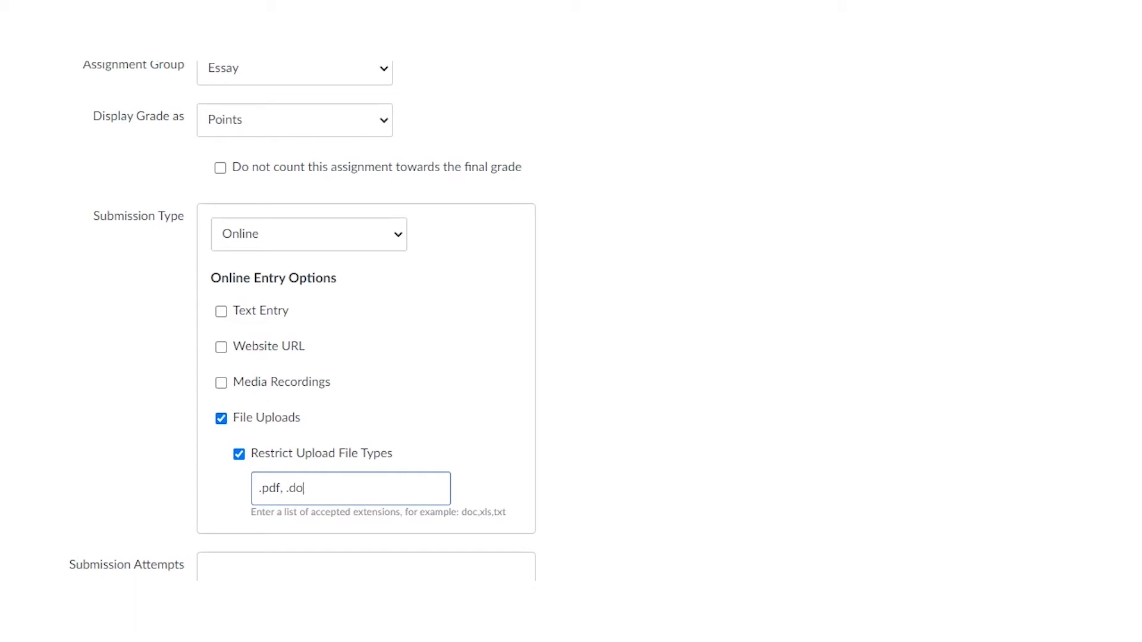
pyautogui.write('c, .')
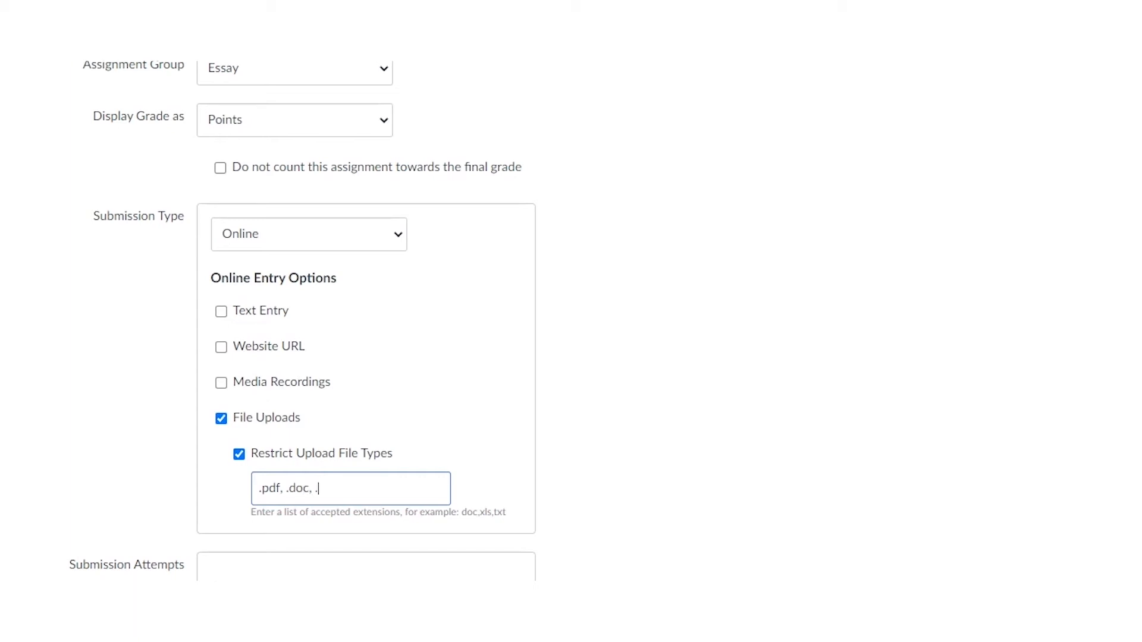
pyautogui.write('docx')
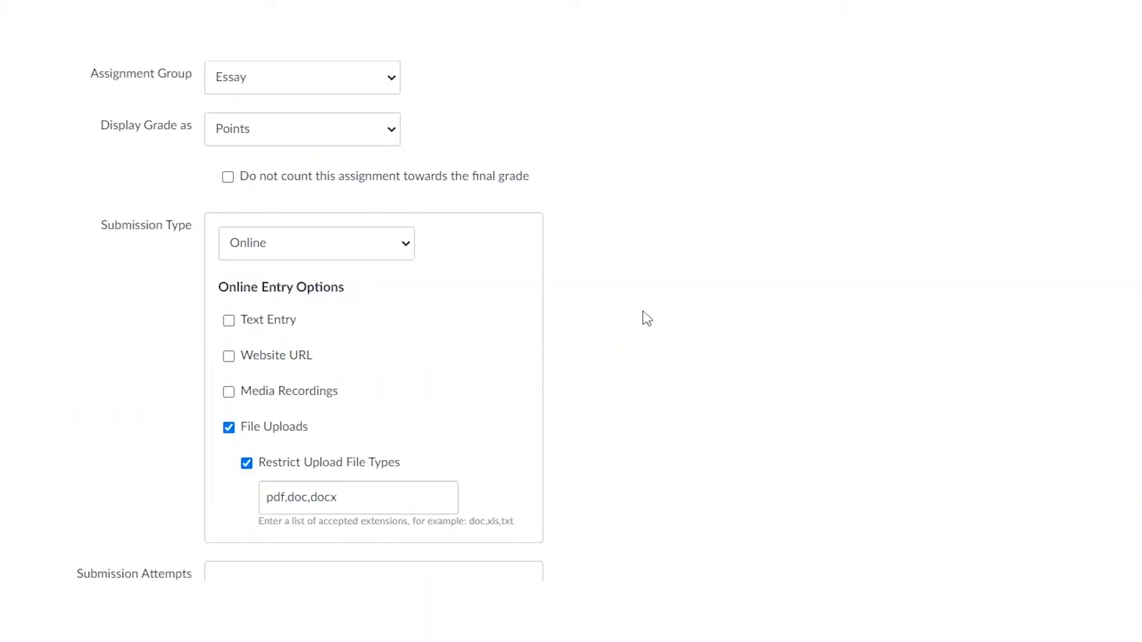
pyautogui.moveTo(378, 270)
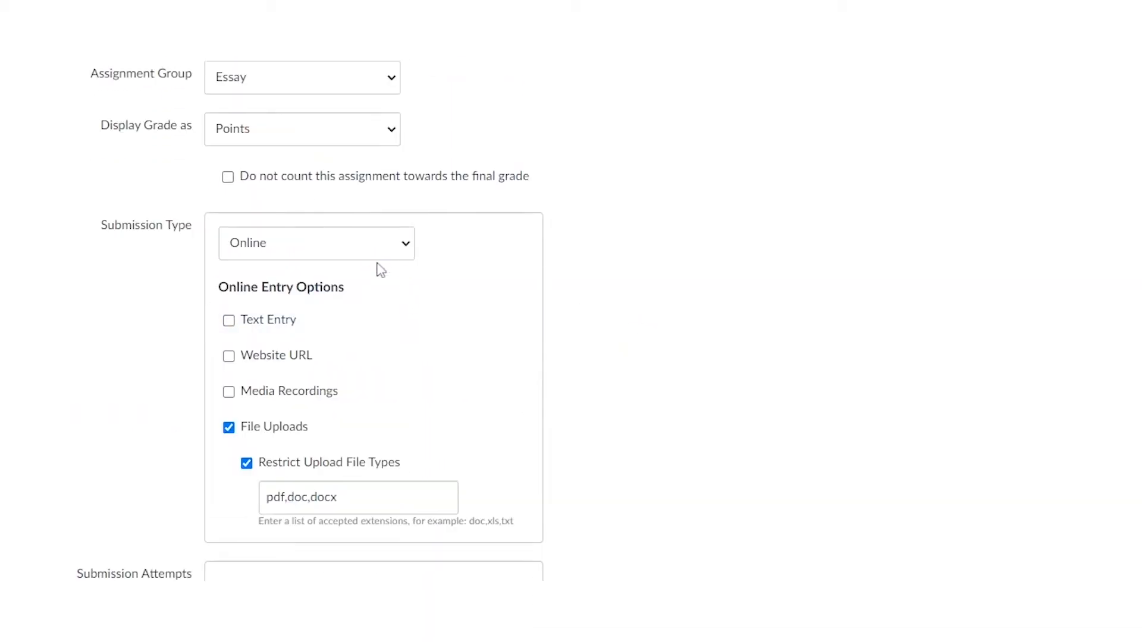
# Set Submission Type to External Tool and browse the available tool list
pyautogui.click(316, 243)
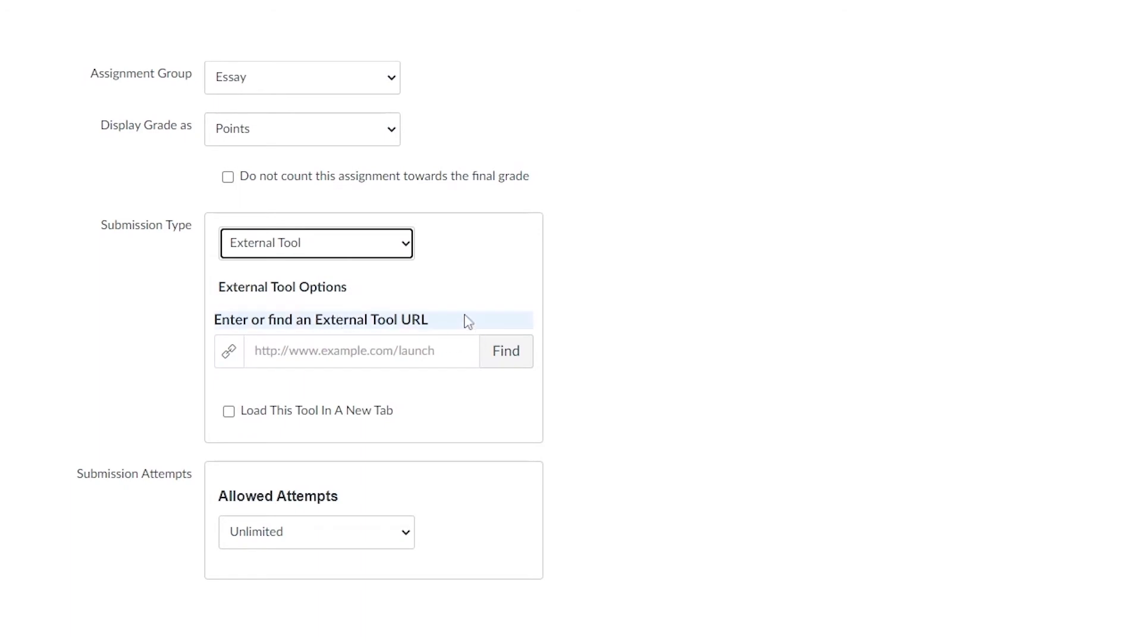
pyautogui.moveTo(459, 314)
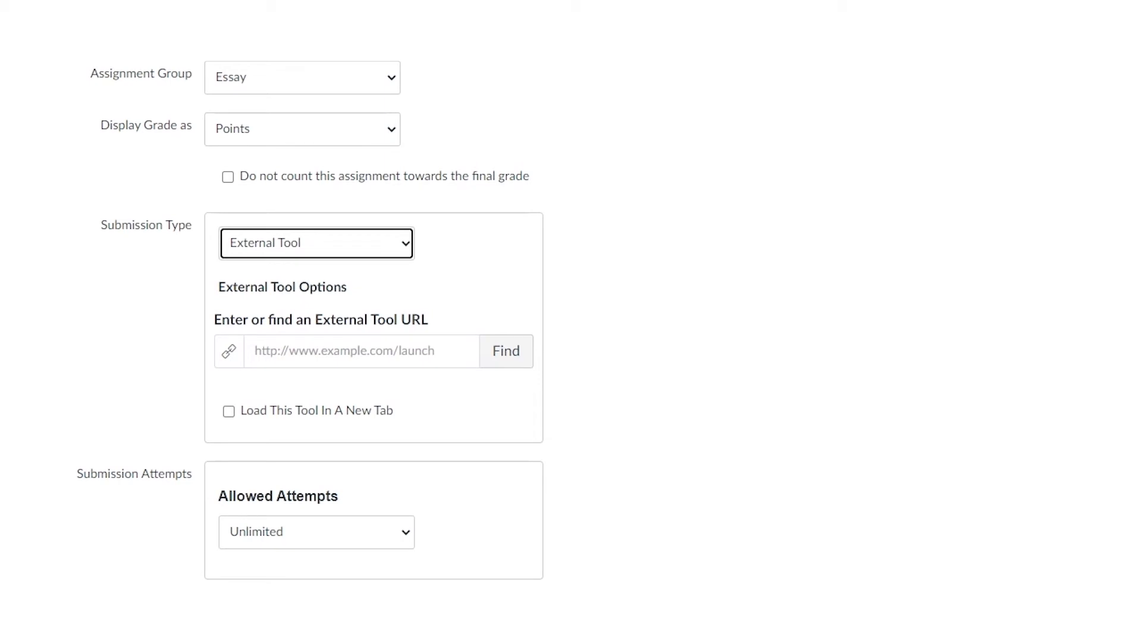
pyautogui.click(505, 350)
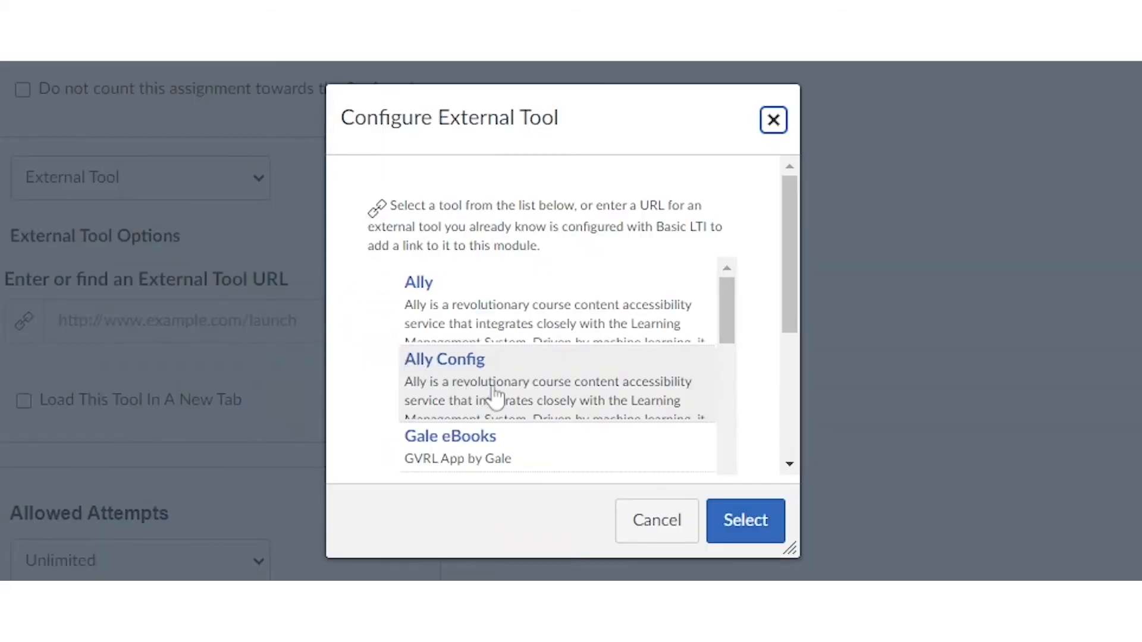
pyautogui.scroll(-3)
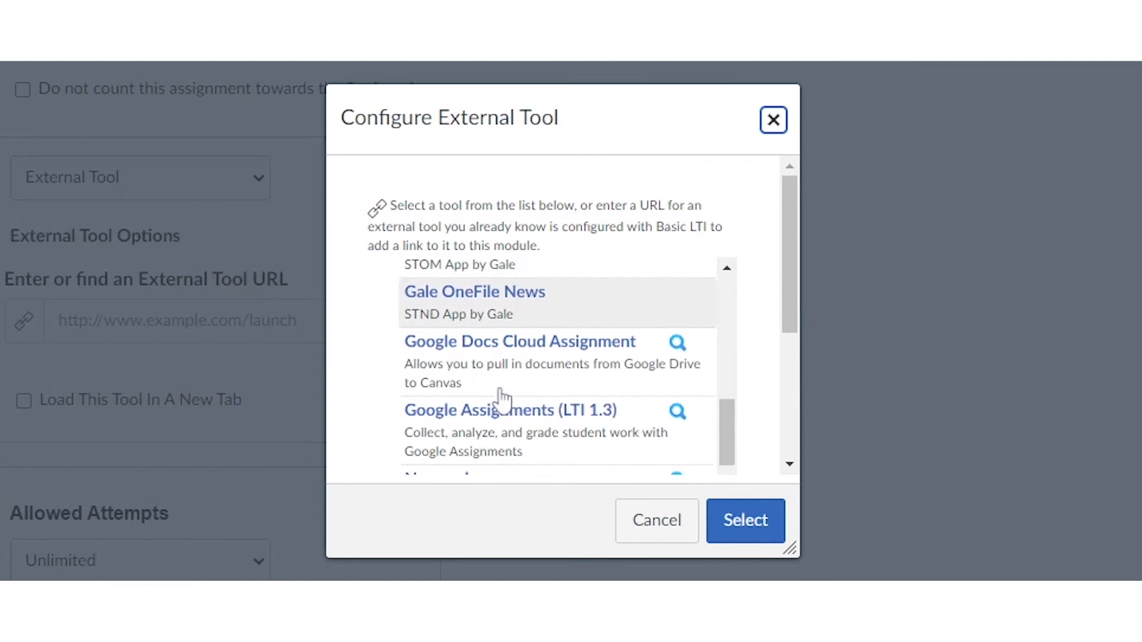
pyautogui.scroll(-3)
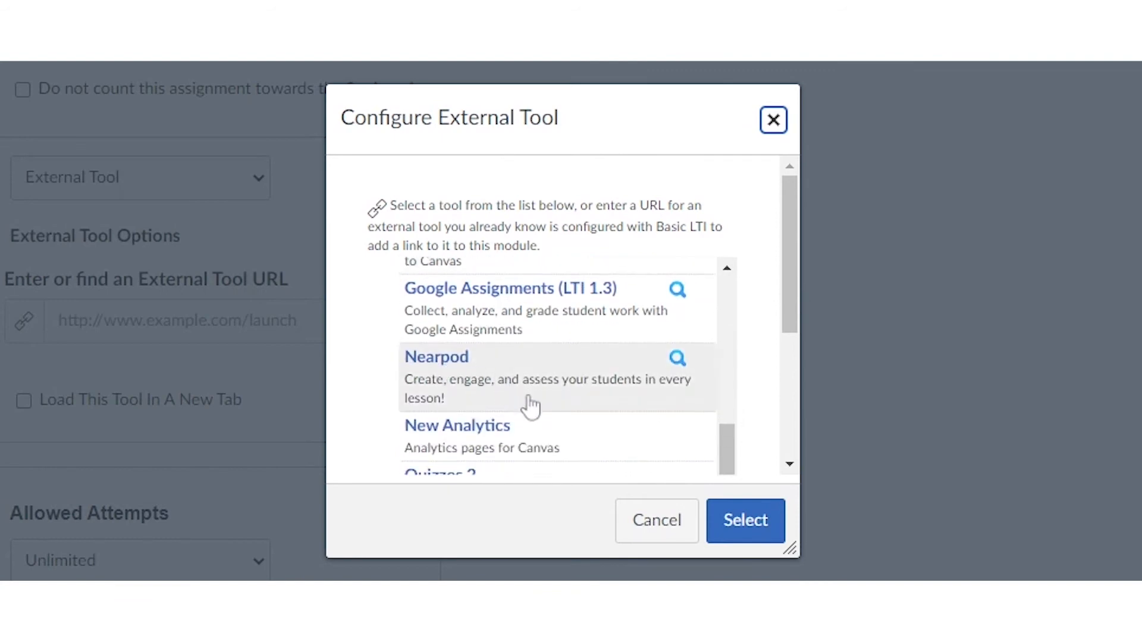
pyautogui.scroll(-3)
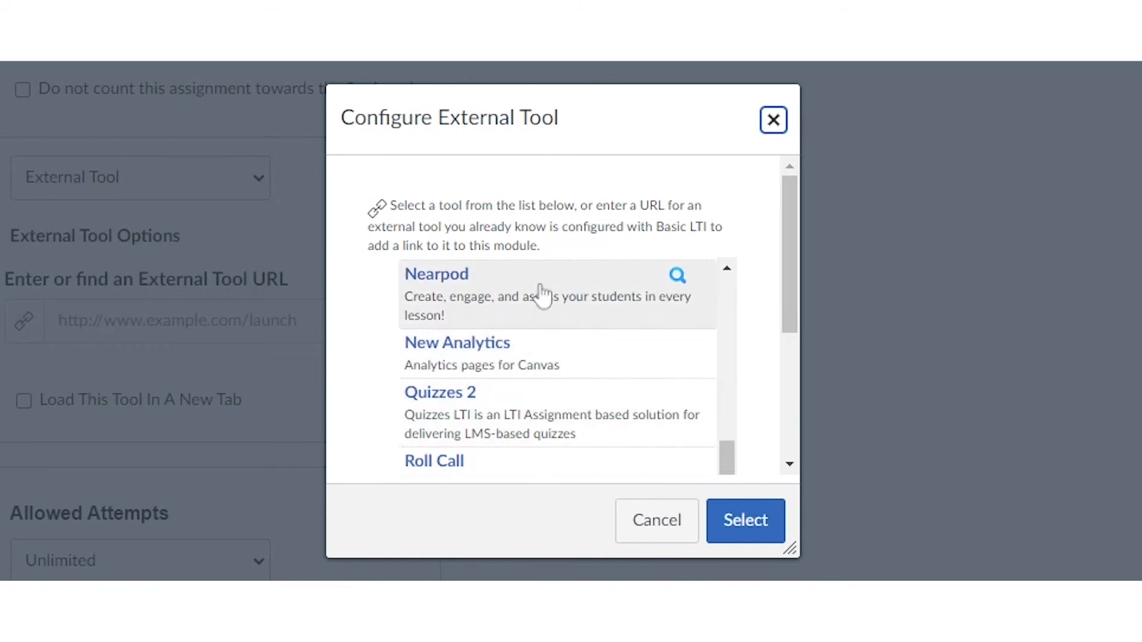
pyautogui.moveTo(474, 300)
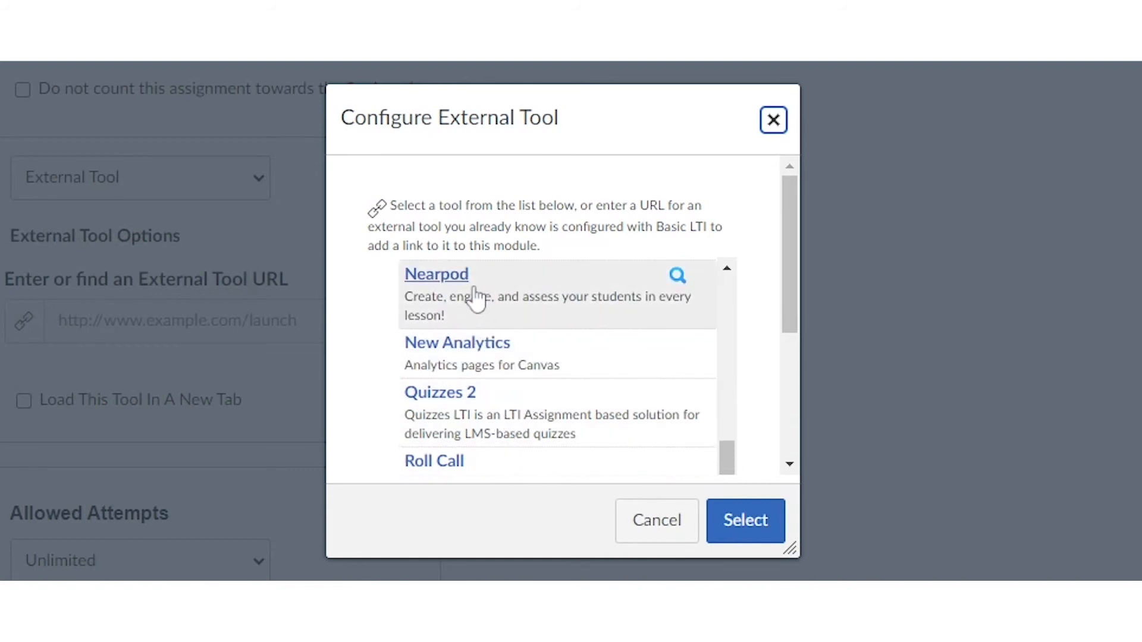
pyautogui.moveTo(475, 298)
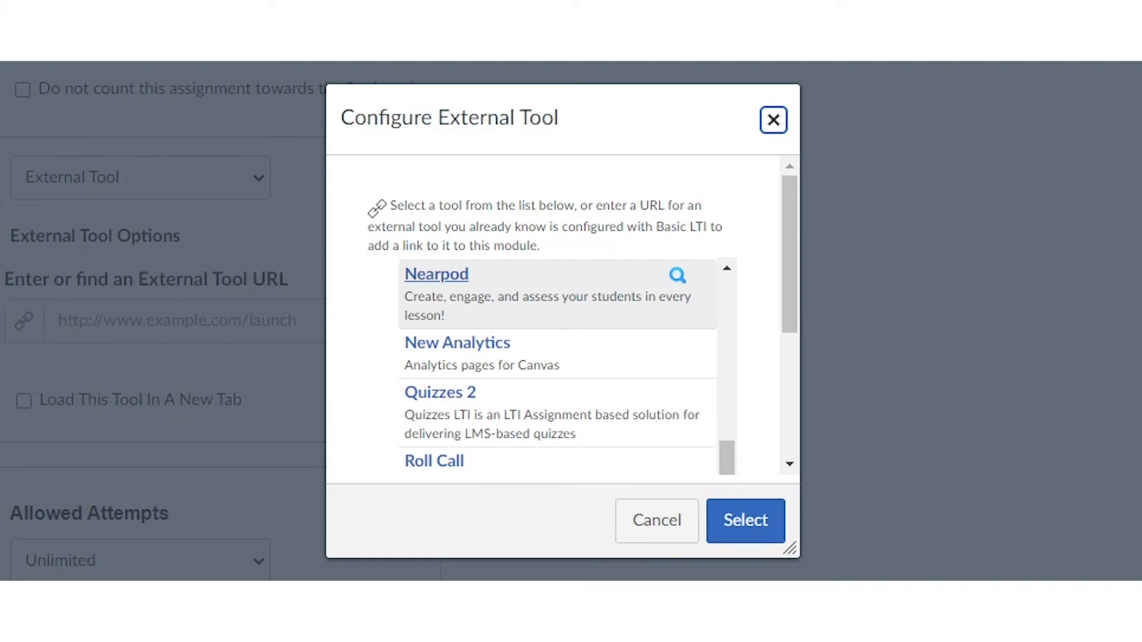
pyautogui.moveTo(514, 309)
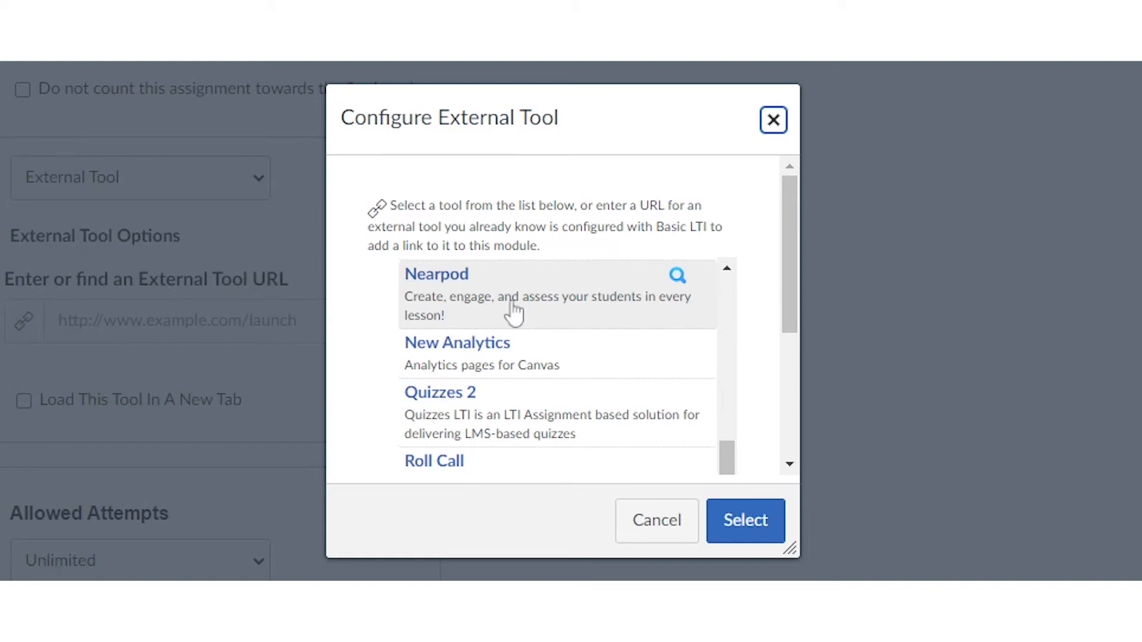
pyautogui.moveTo(514, 313)
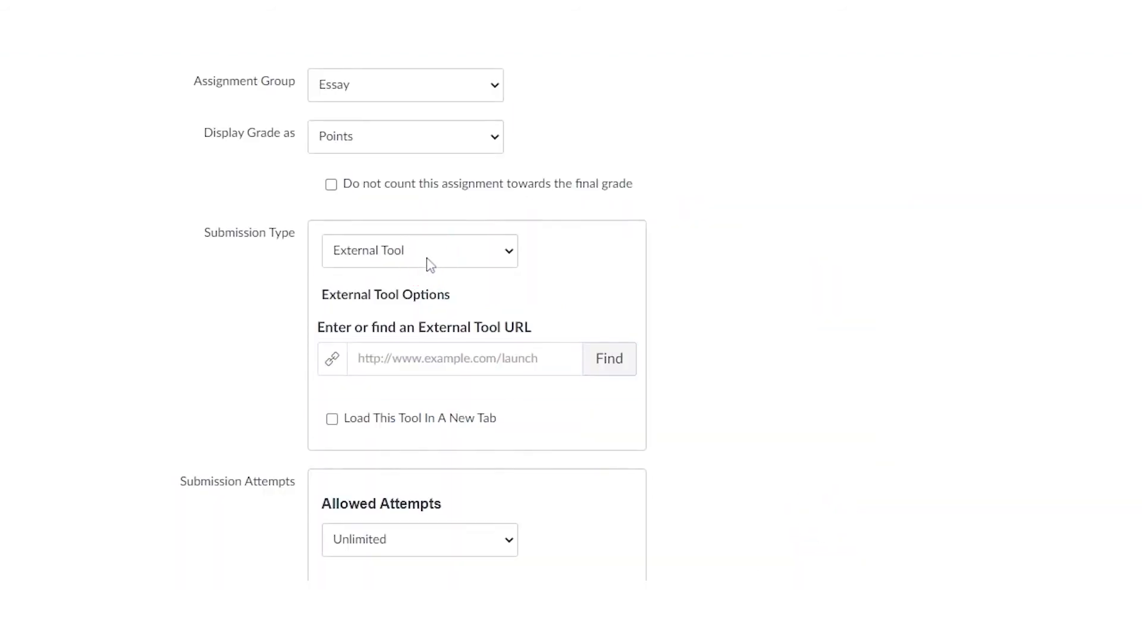
# Review the assignment settings and save and publish Sample Assignment
pyautogui.scroll(-3)
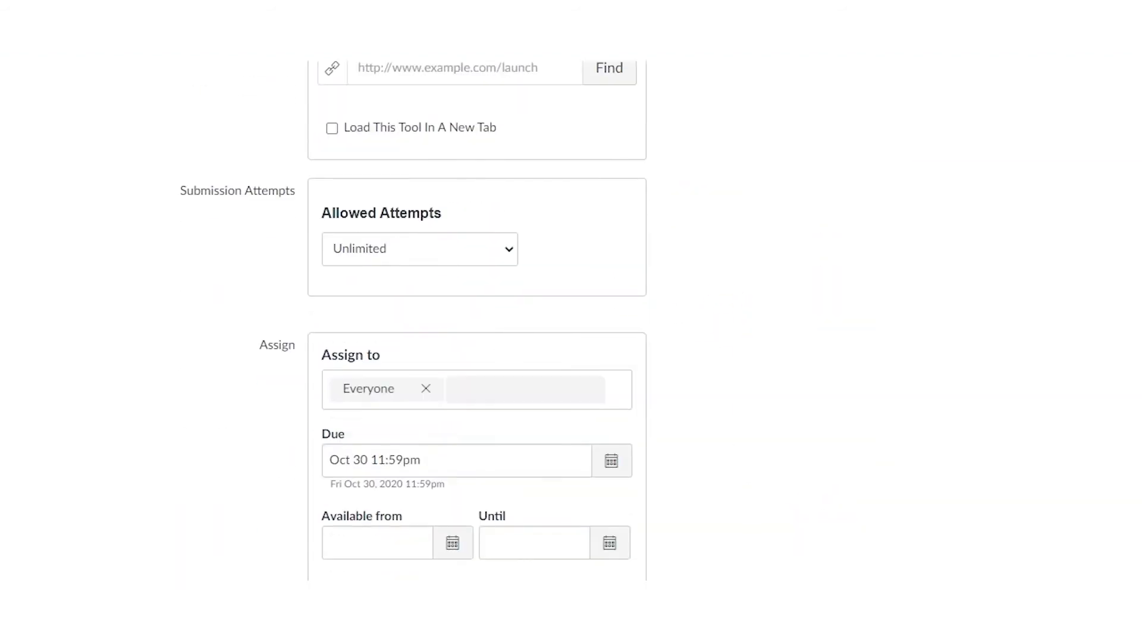
pyautogui.moveTo(867, 440)
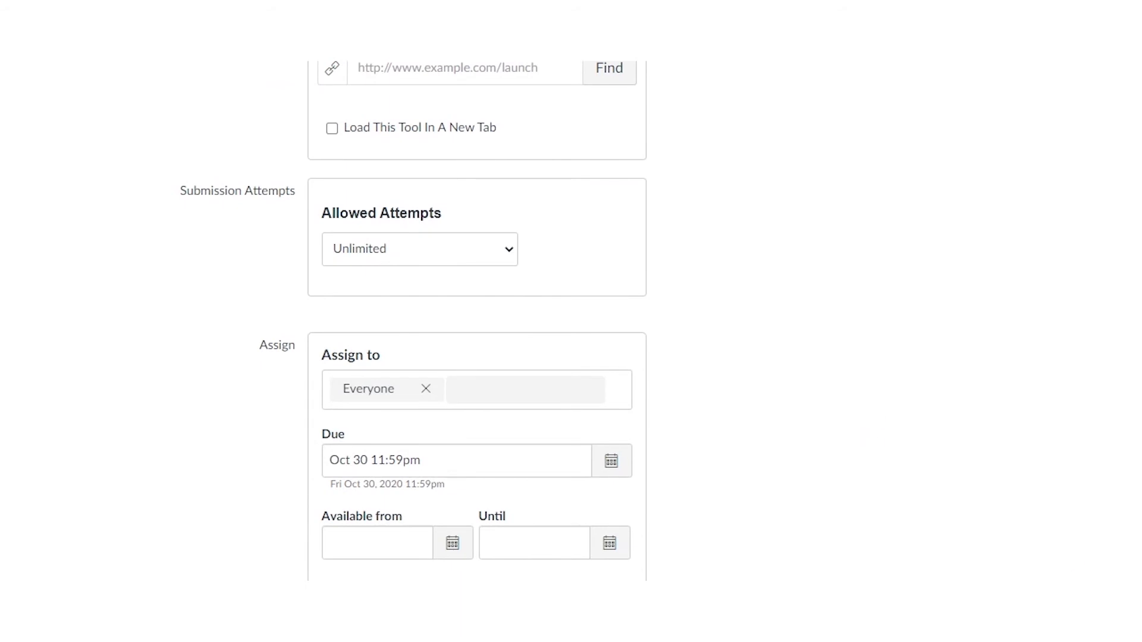
pyautogui.scroll(3)
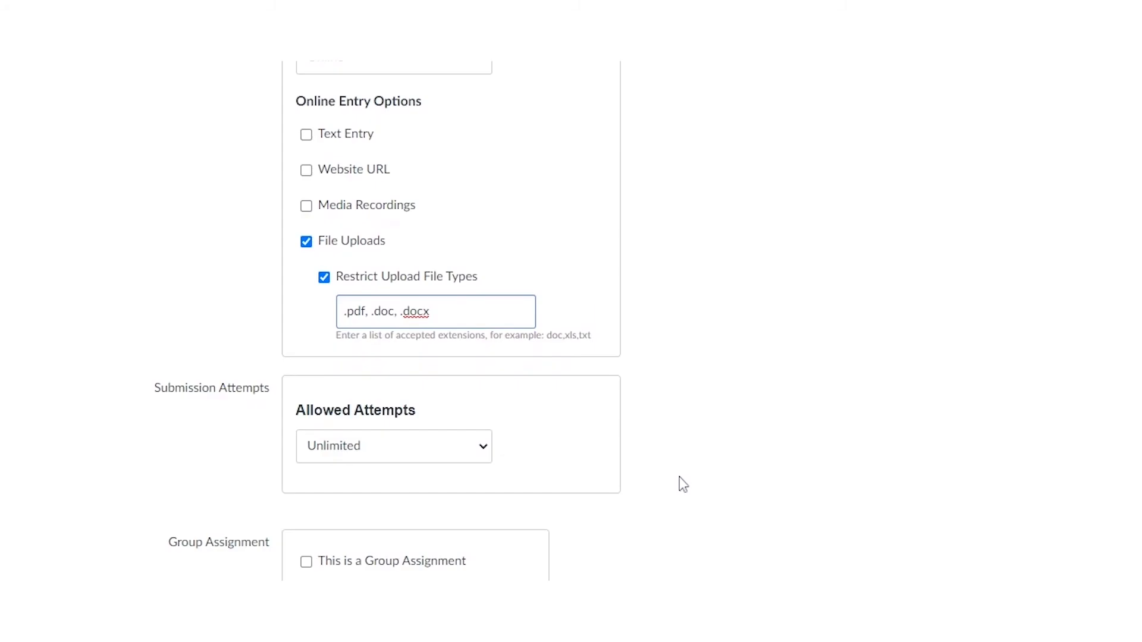
pyautogui.scroll(-3)
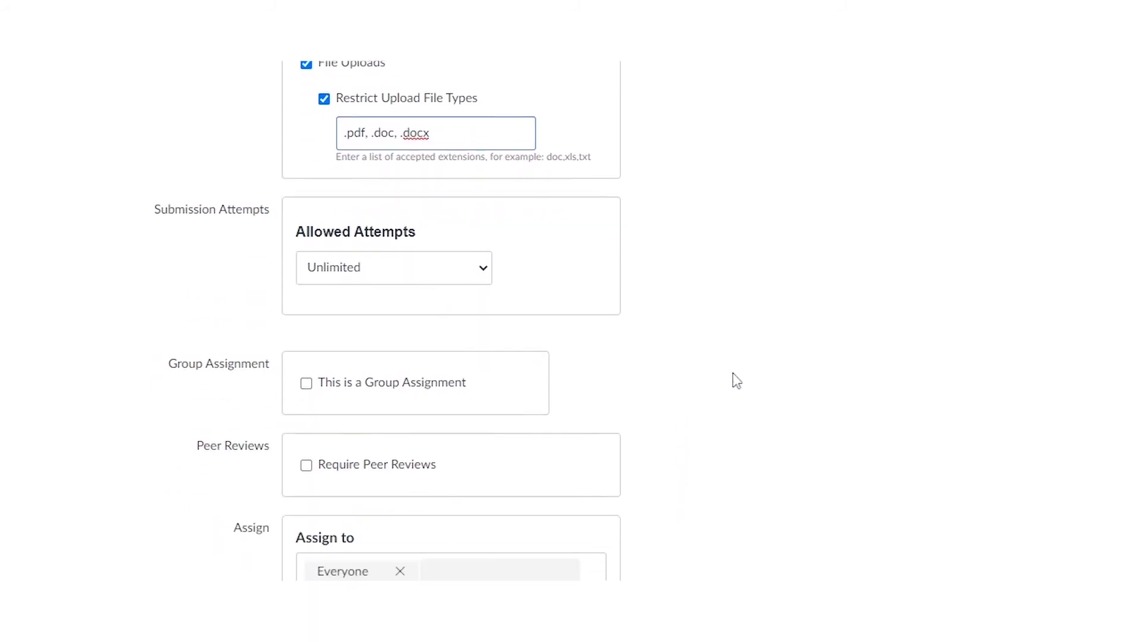
pyautogui.scroll(-3)
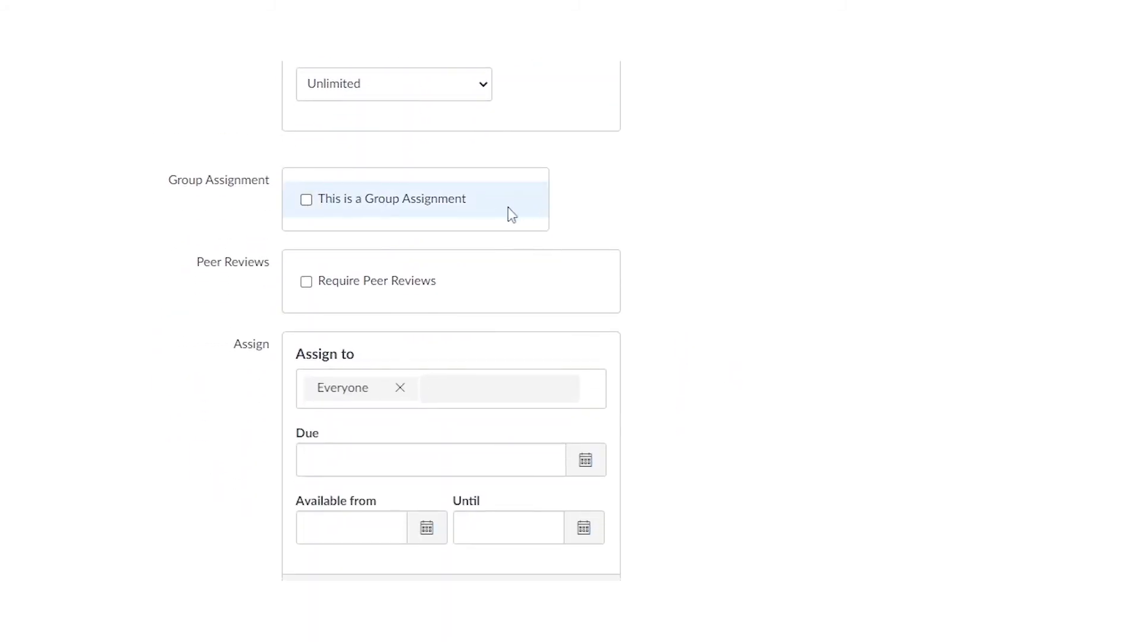
pyautogui.moveTo(511, 214)
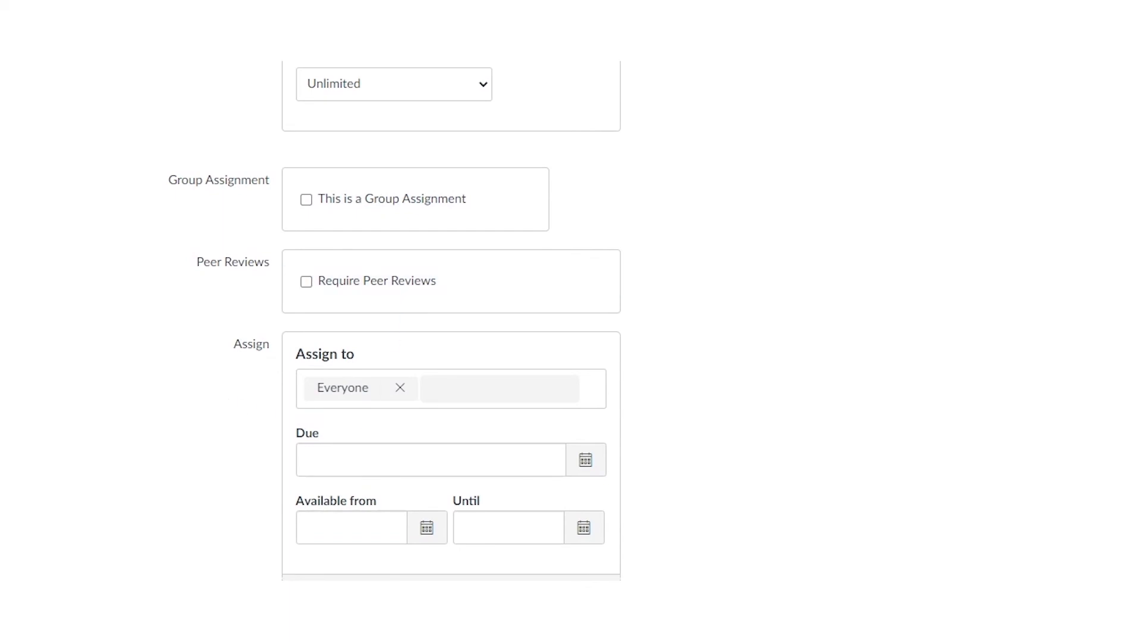
pyautogui.moveTo(390, 424)
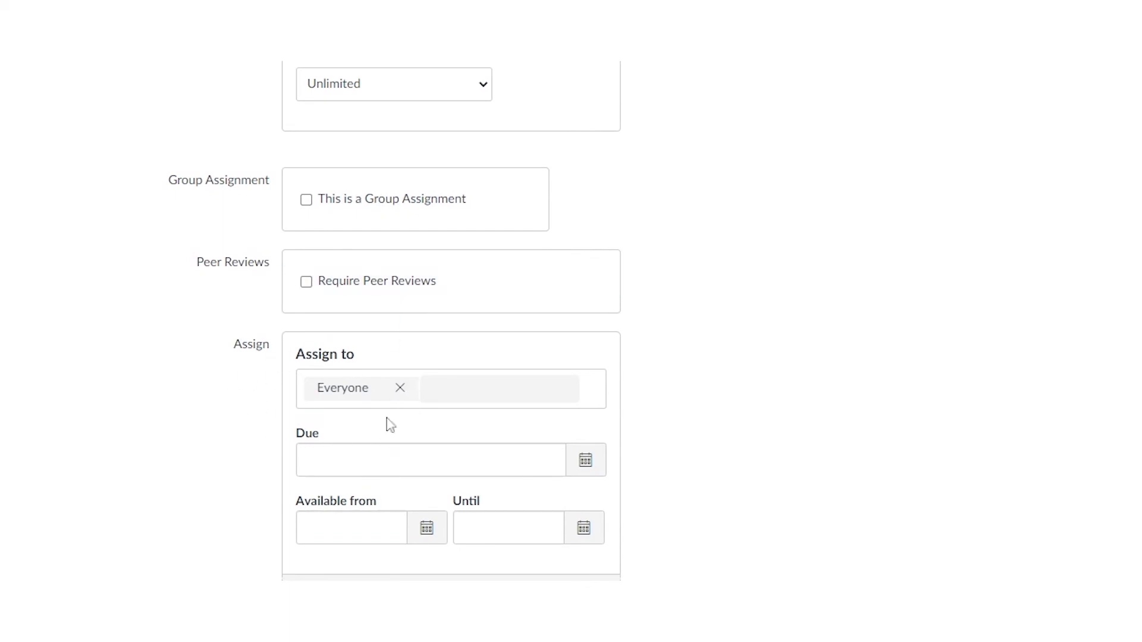
pyautogui.click(429, 459)
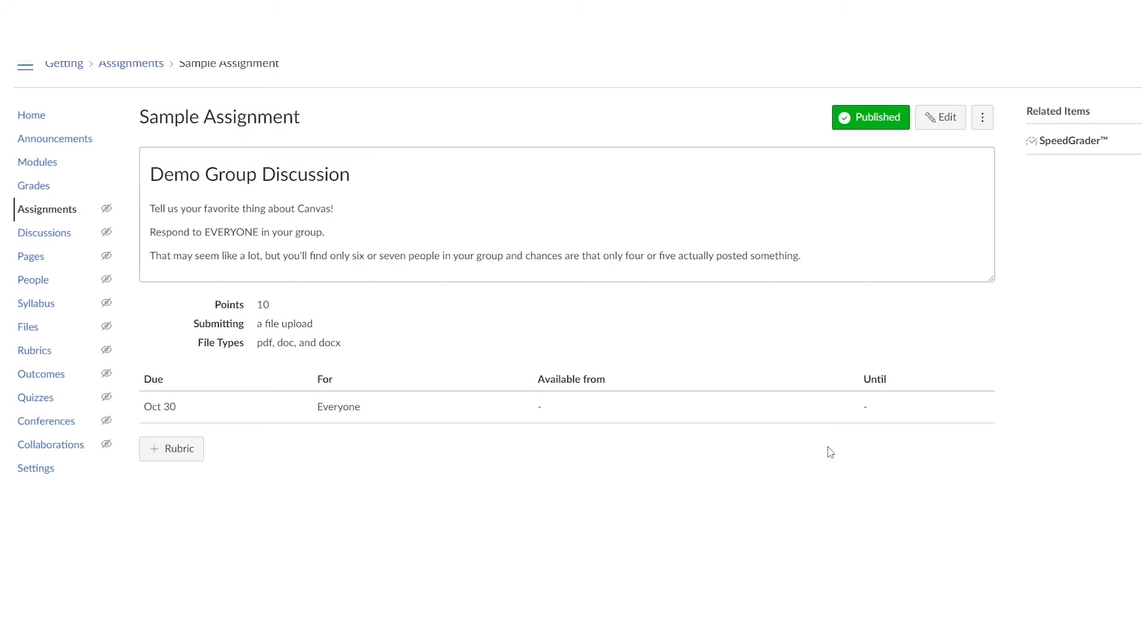
pyautogui.moveTo(403, 359)
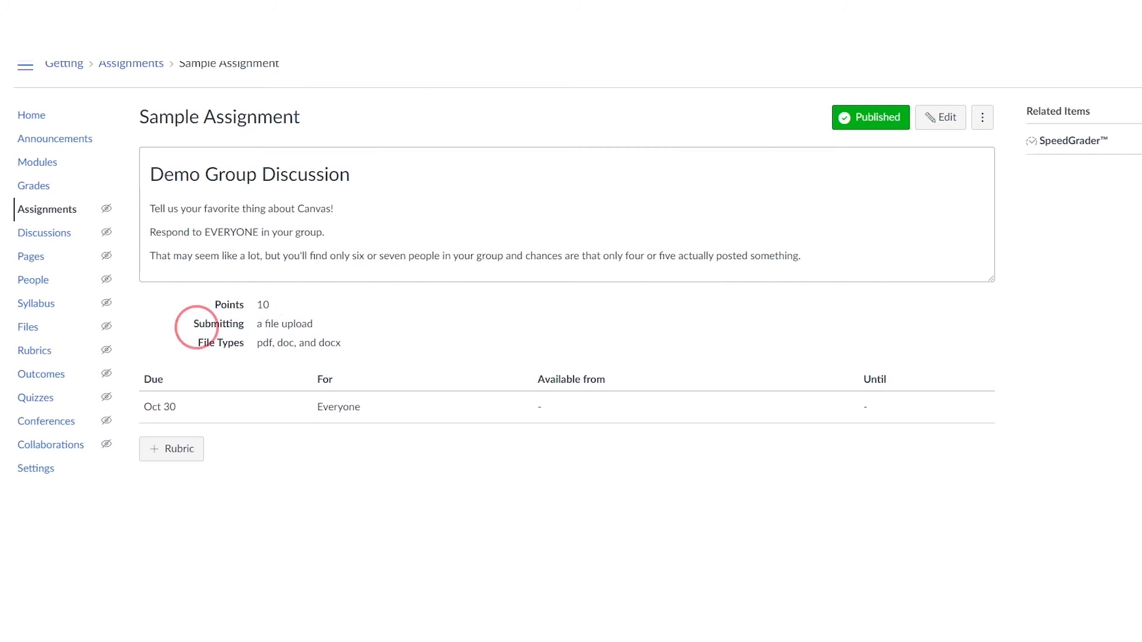
# Check the accepted file types detail, then return to the course home page
pyautogui.doubleClick(219, 324)
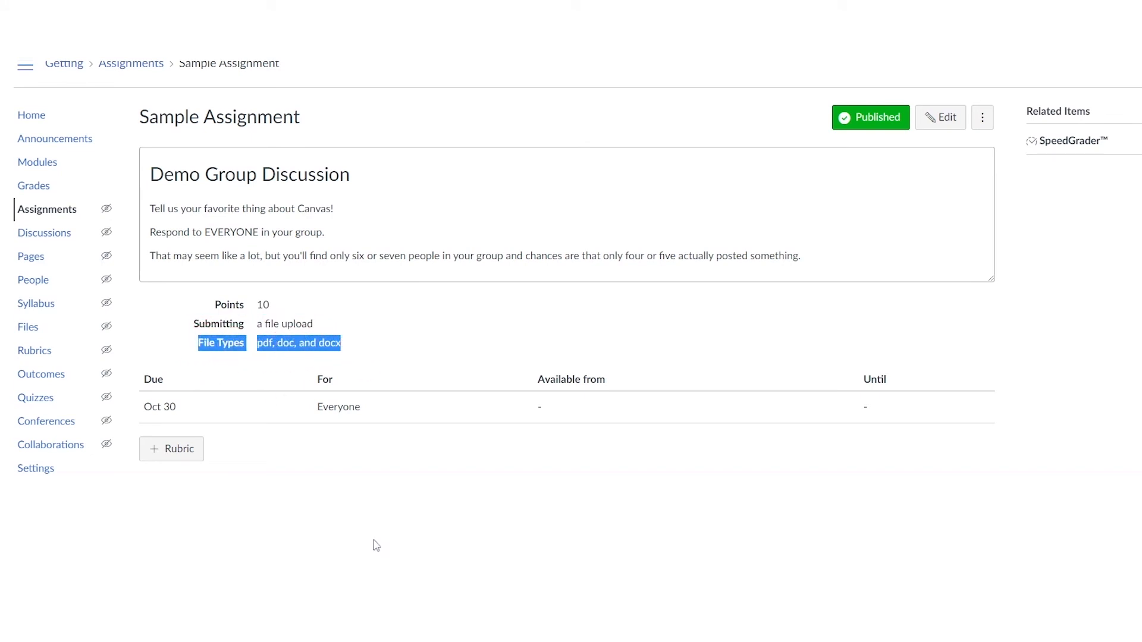
pyautogui.moveTo(33, 186)
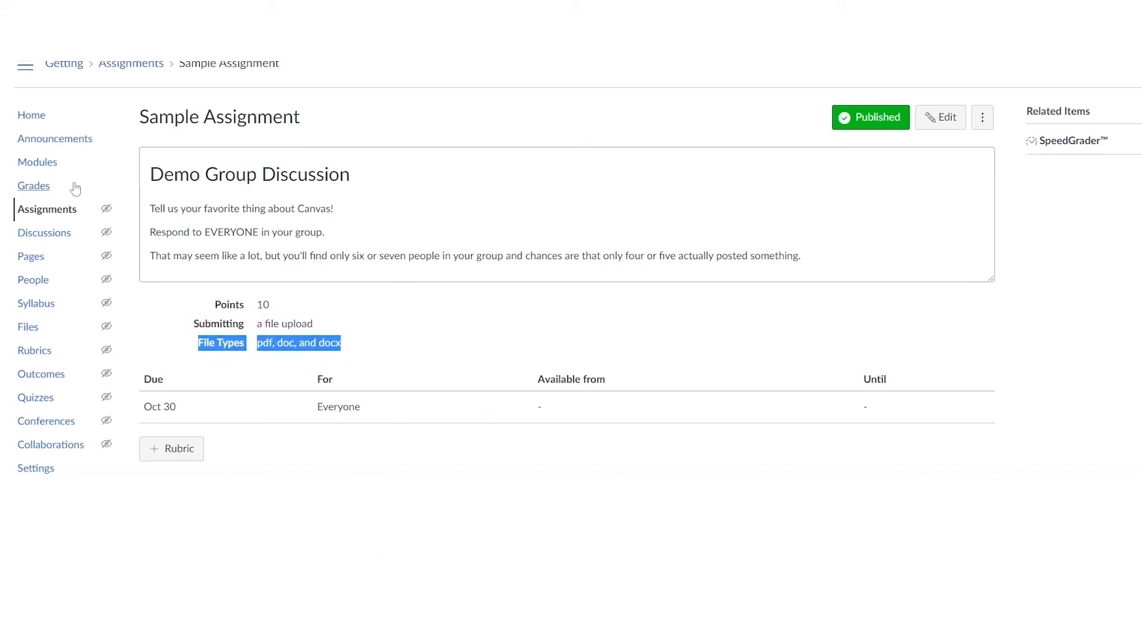
pyautogui.click(31, 115)
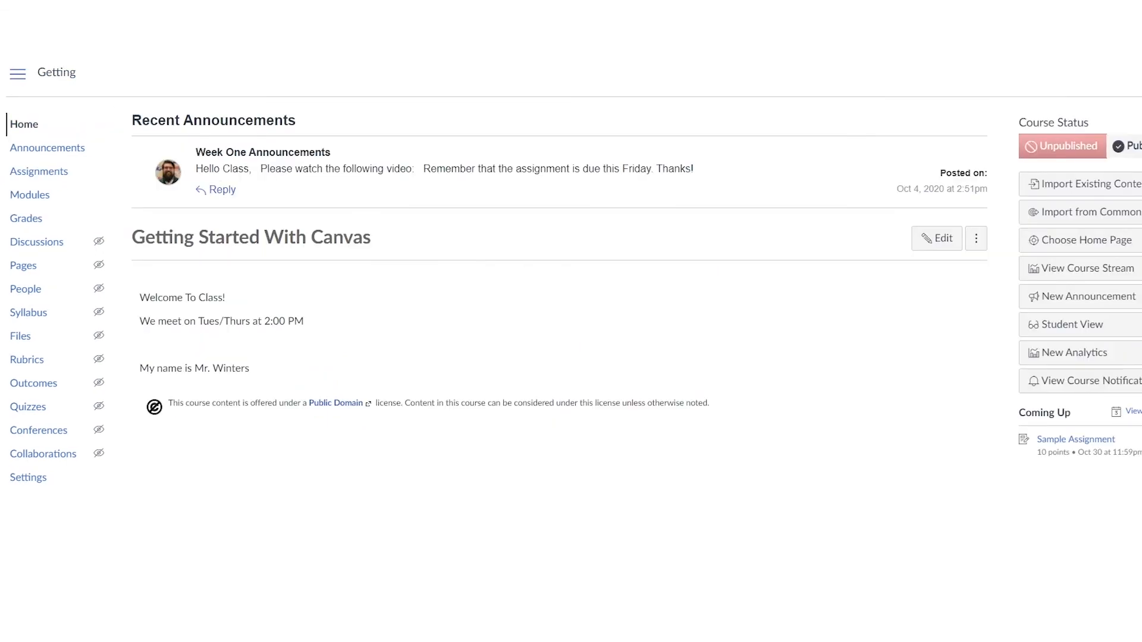
pyautogui.moveTo(992, 430)
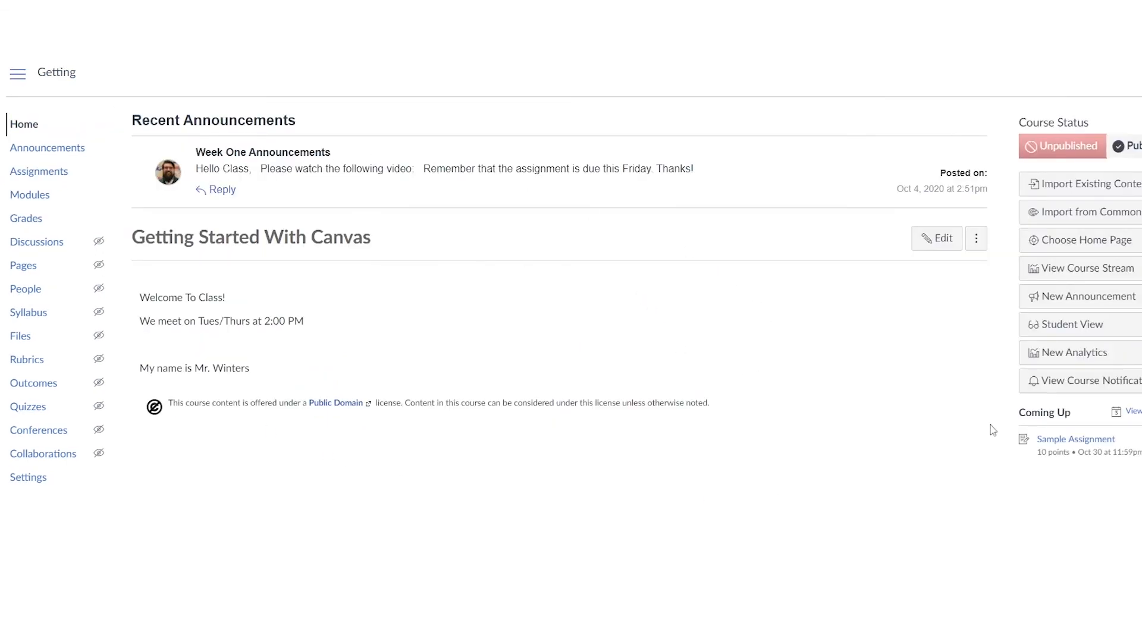
pyautogui.moveTo(907, 313)
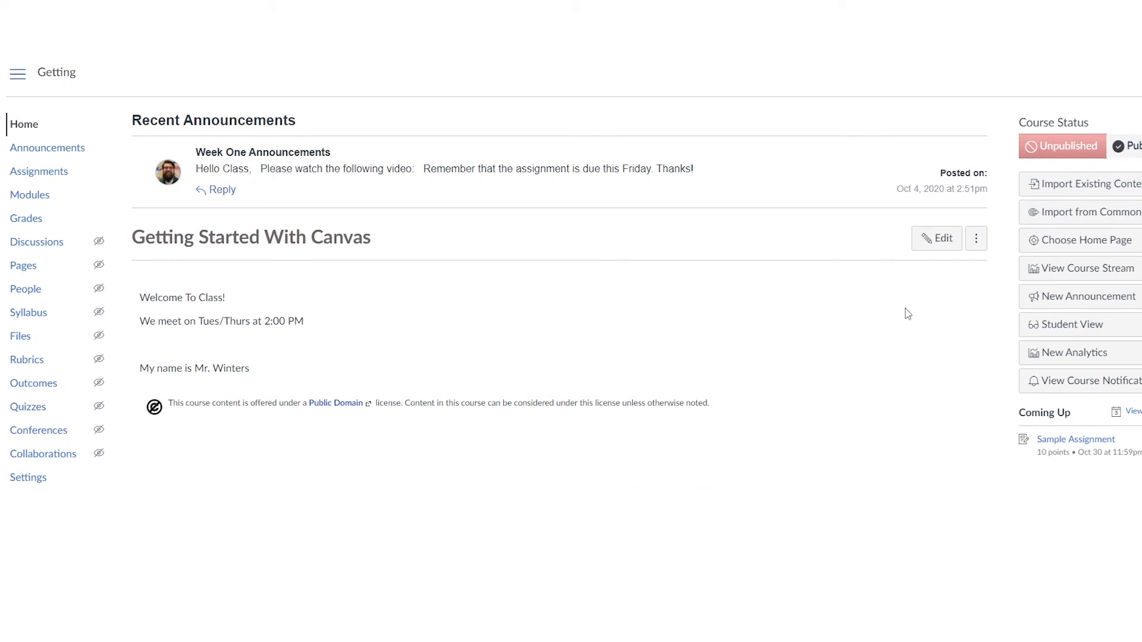
pyautogui.moveTo(1071, 324)
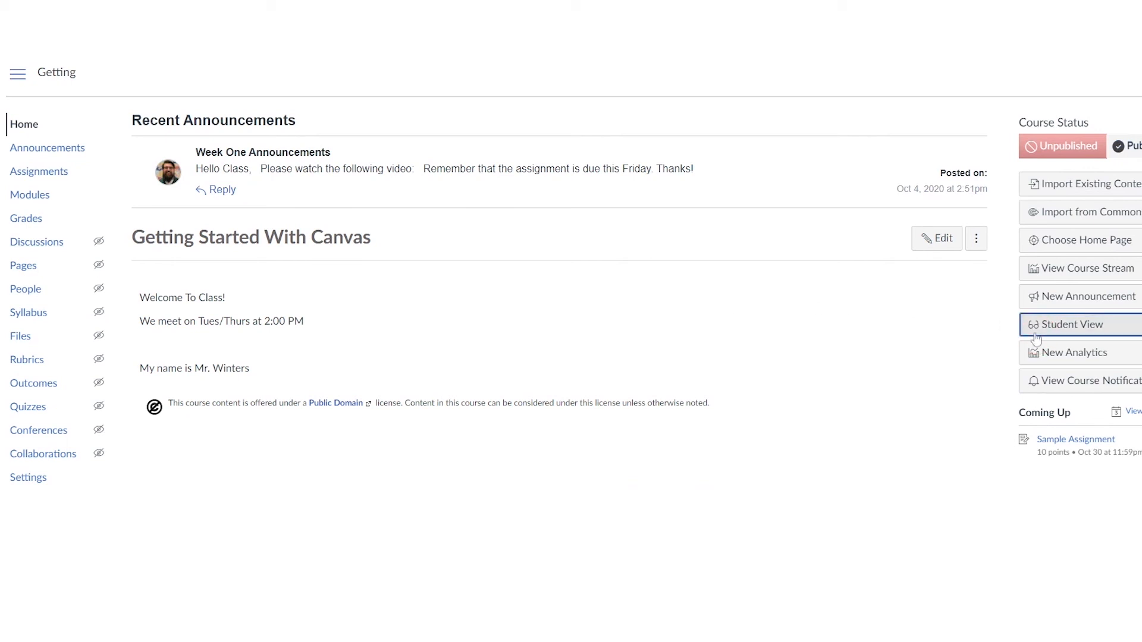
# Enter Student View and go to the student's Assignments page
pyautogui.click(1070, 323)
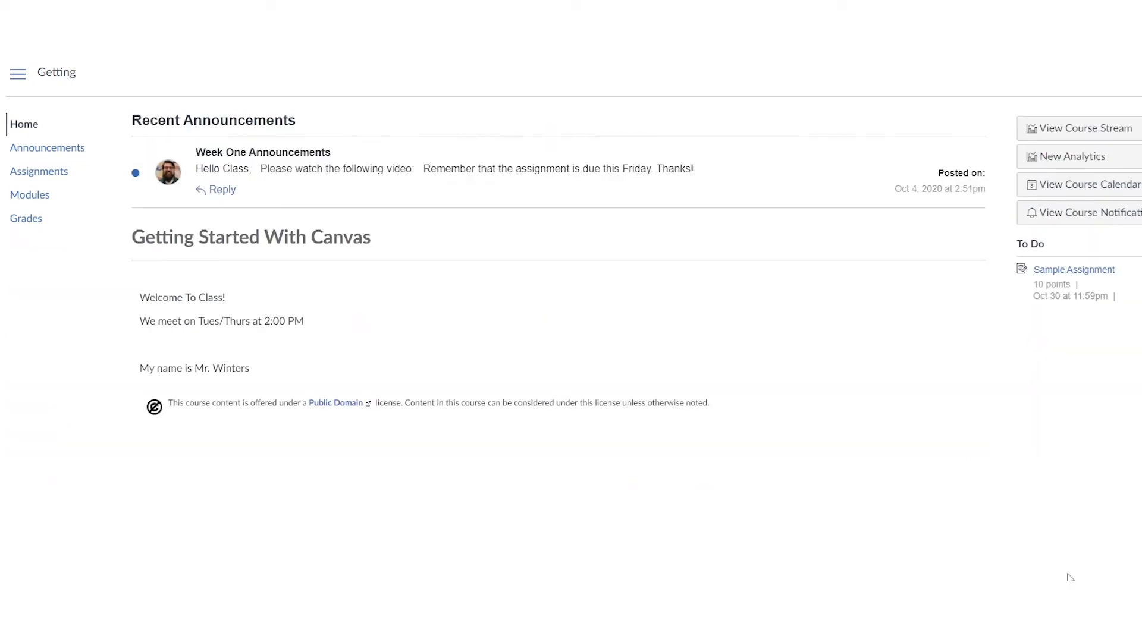
pyautogui.moveTo(38, 171)
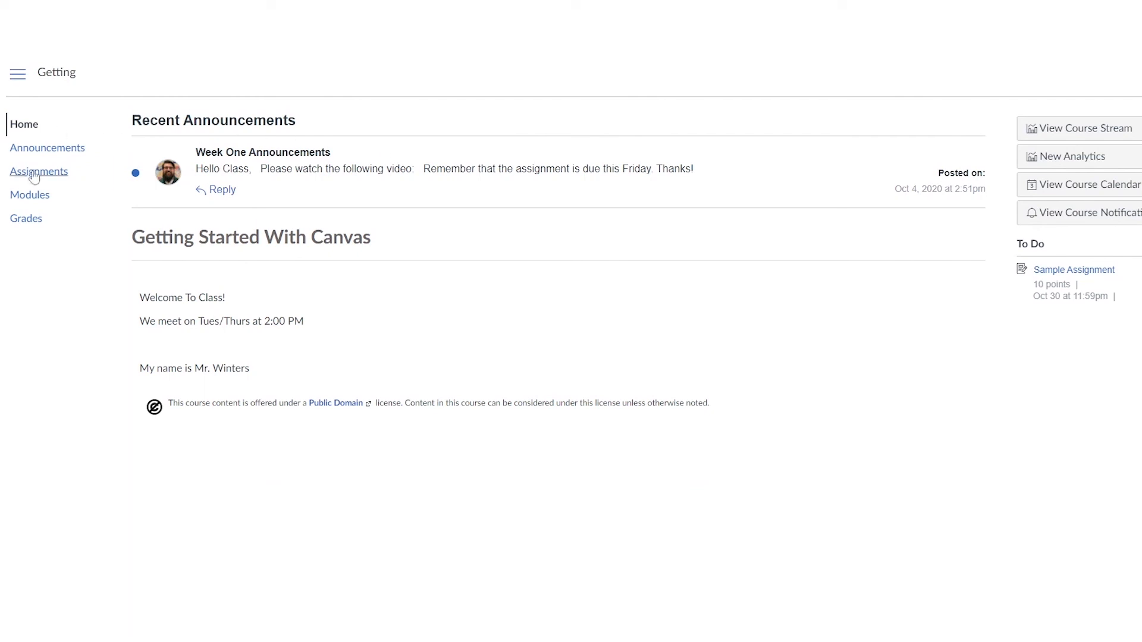
pyautogui.click(38, 172)
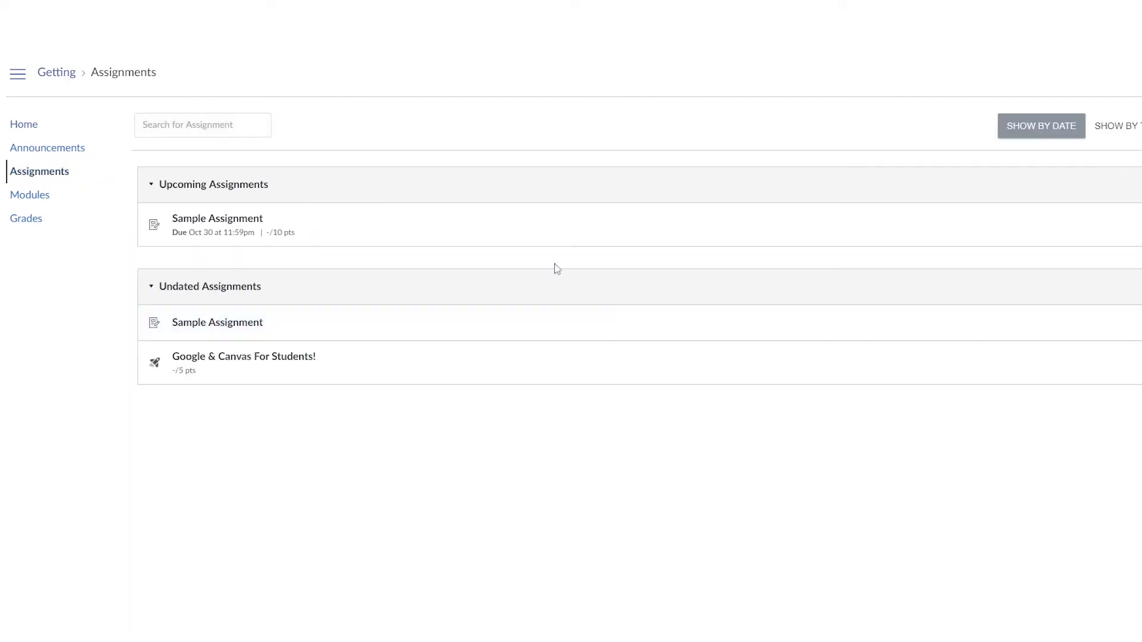
pyautogui.moveTo(216, 218)
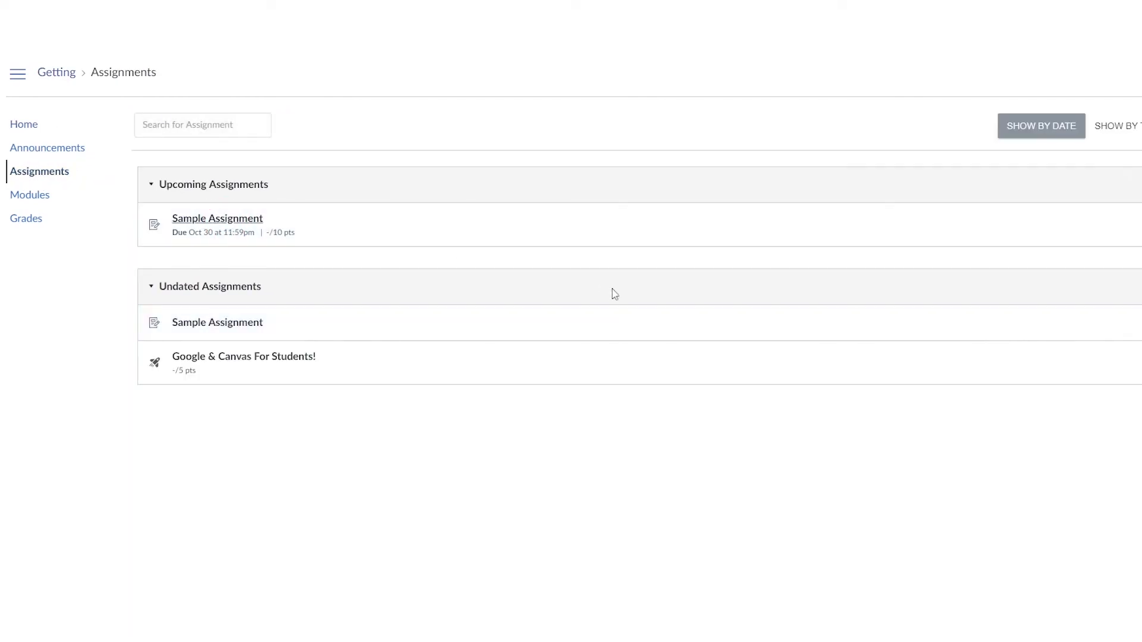
# Open Sample Assignment from Upcoming Assignments as a student
pyautogui.click(216, 218)
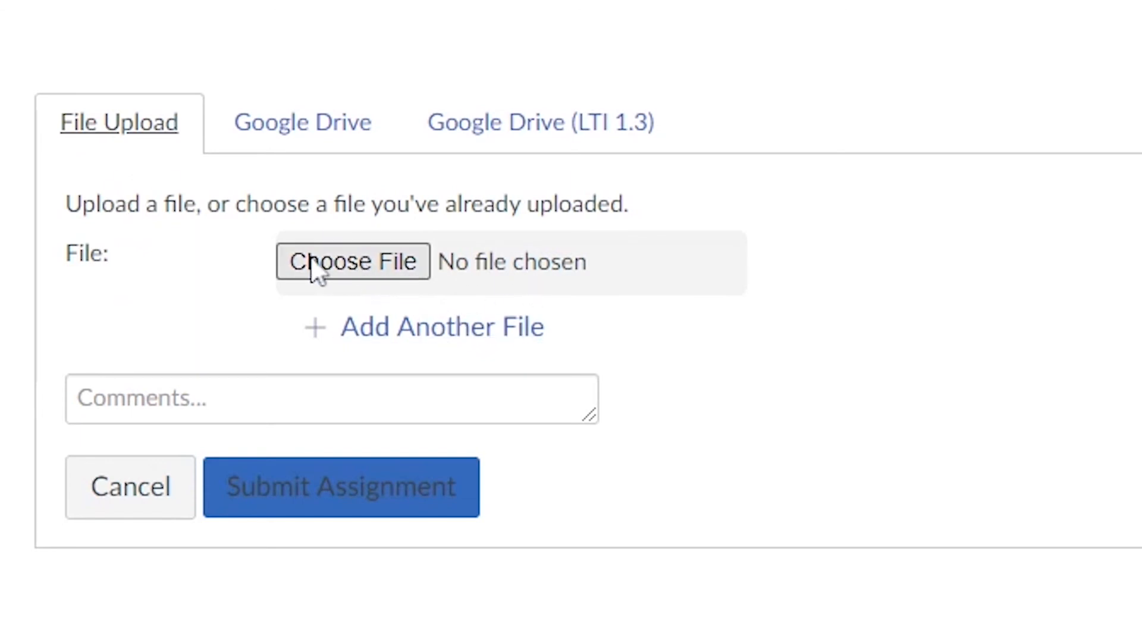
# Review the File Upload and Google Drive options, then leave Student View for the teacher's assignment page
pyautogui.doubleClick(346, 204)
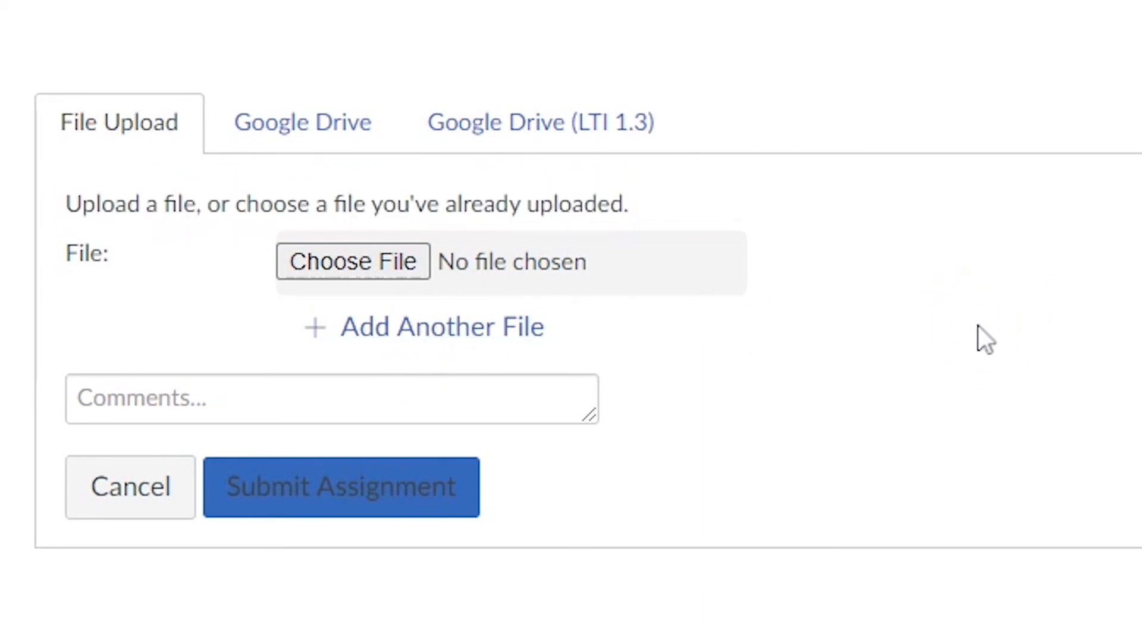
pyautogui.moveTo(333, 175)
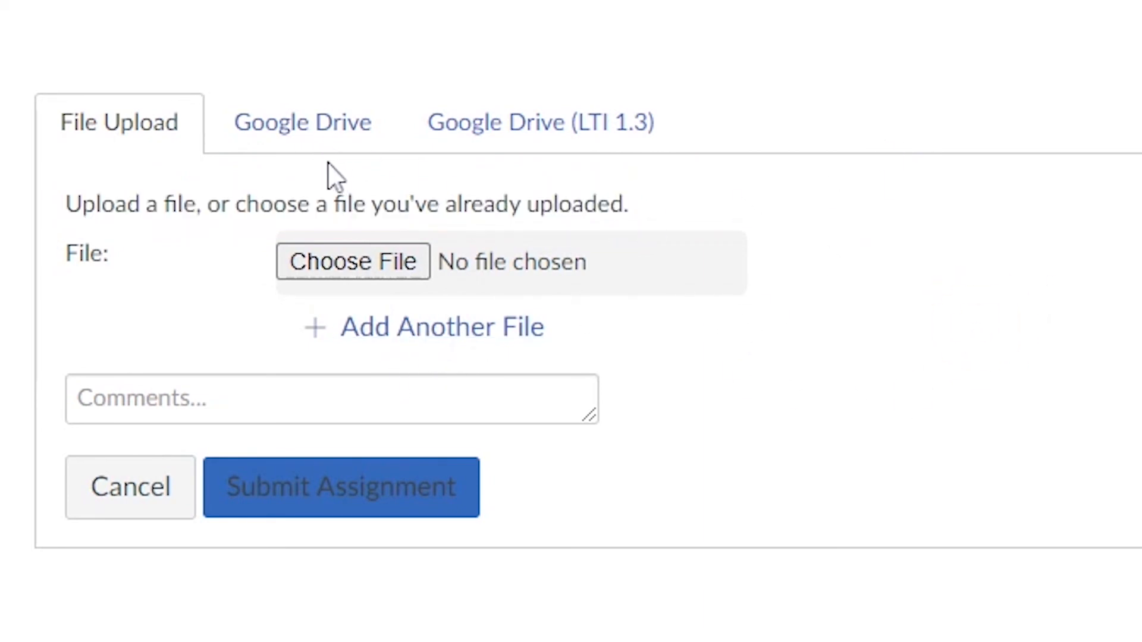
pyautogui.moveTo(301, 121)
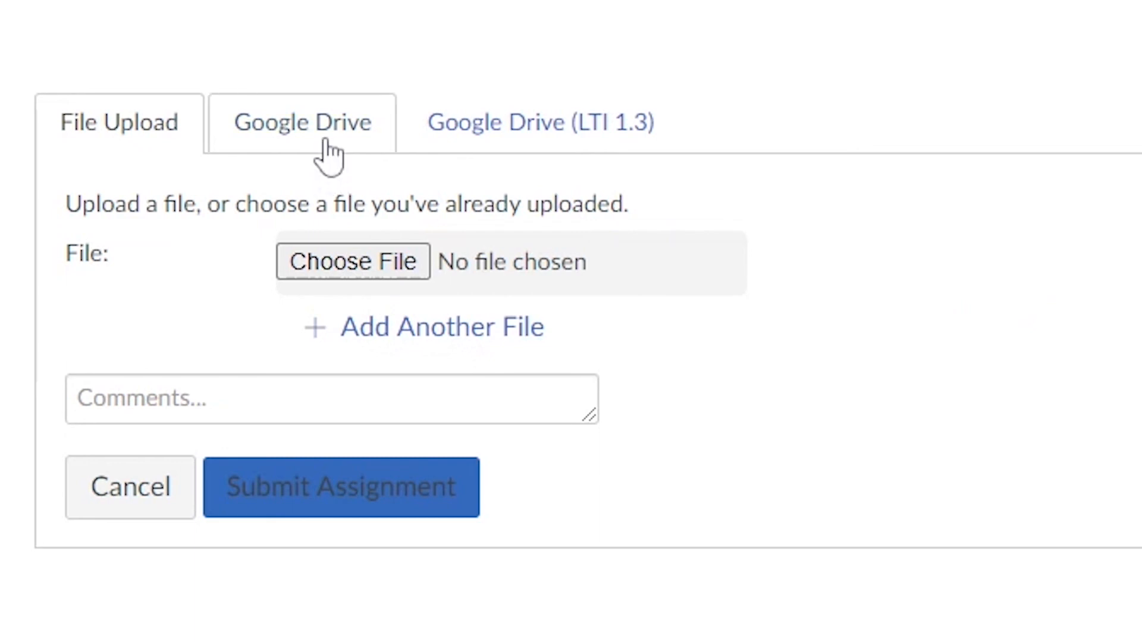
pyautogui.click(131, 487)
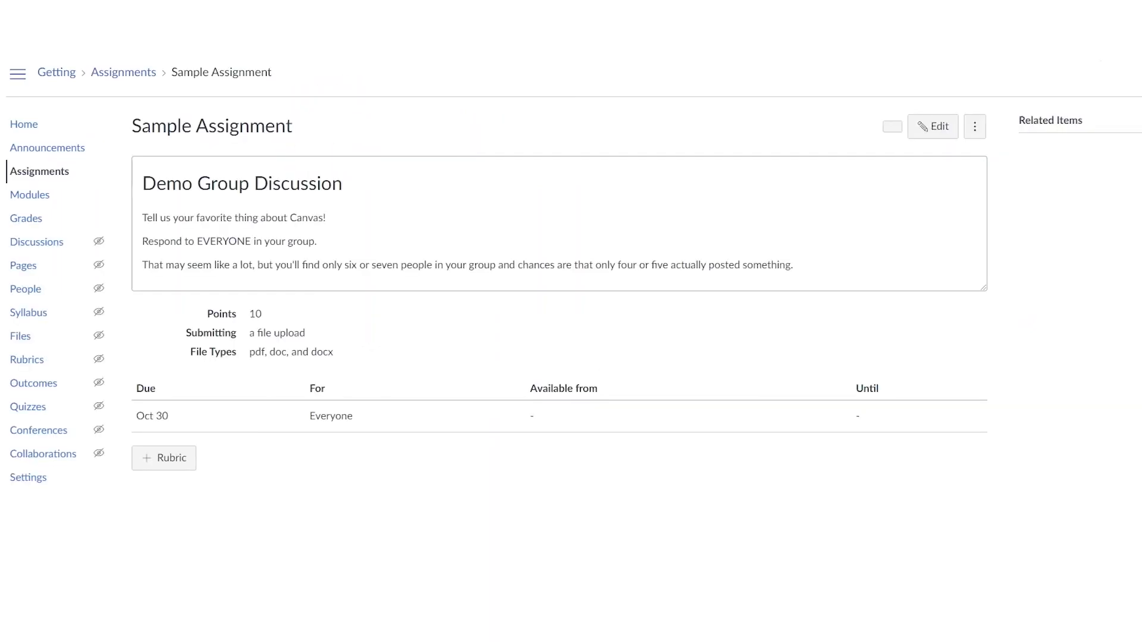
pyautogui.click(889, 127)
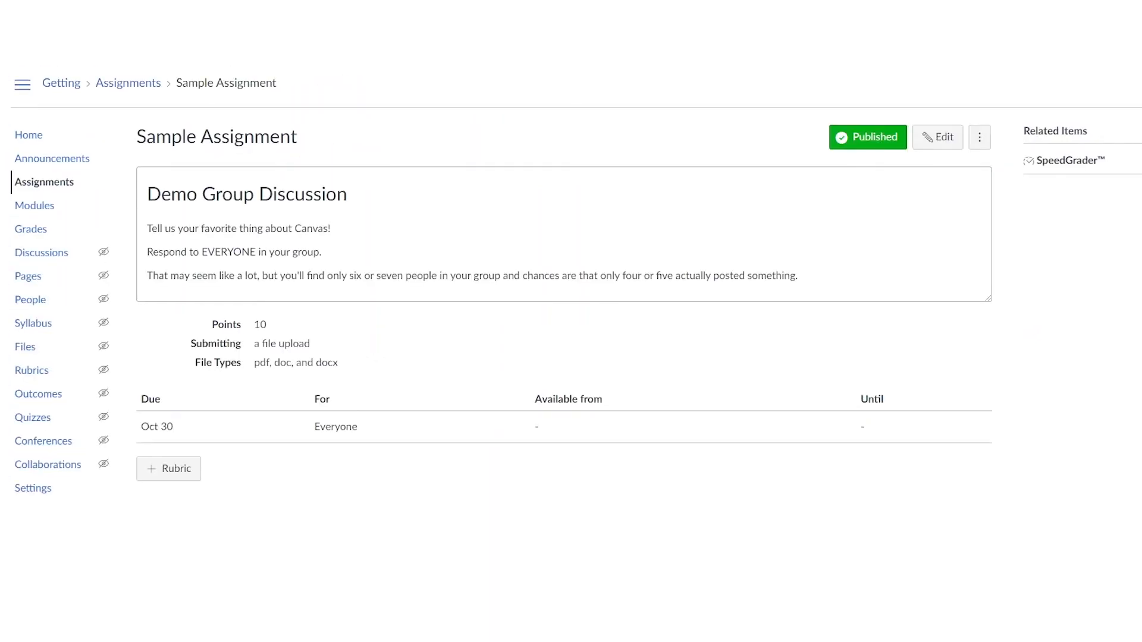